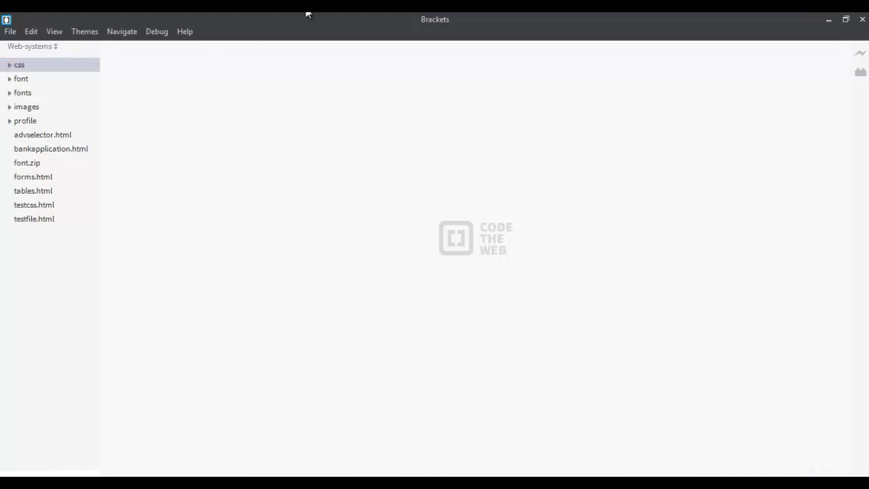
{"action": "mouse_move", "coordinate": [446, 19]}
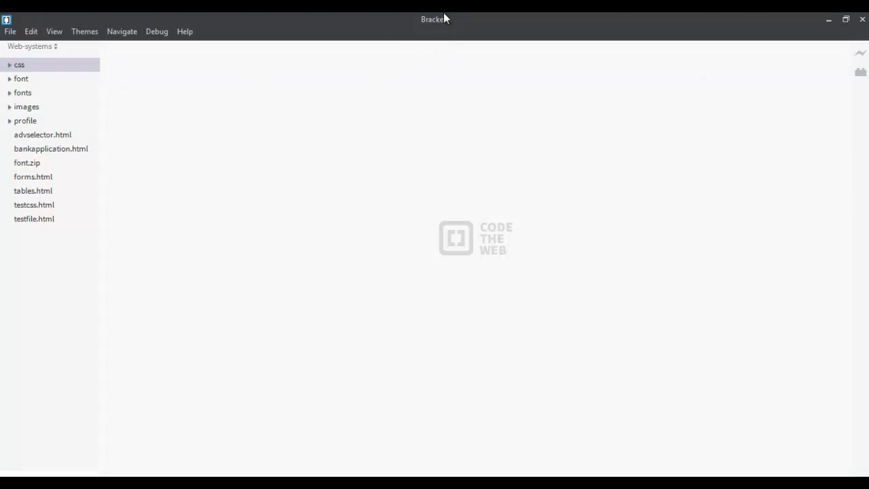
{"action": "mouse_move", "coordinate": [475, 87]}
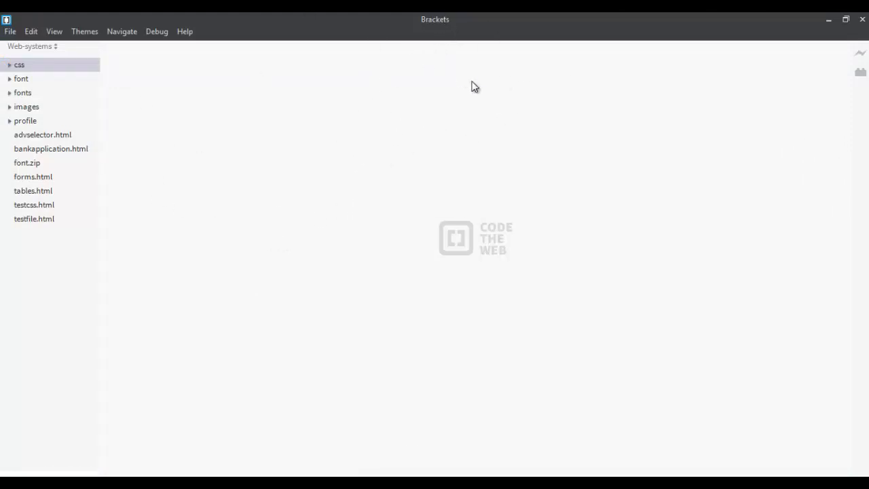
{"action": "mouse_move", "coordinate": [308, 112]}
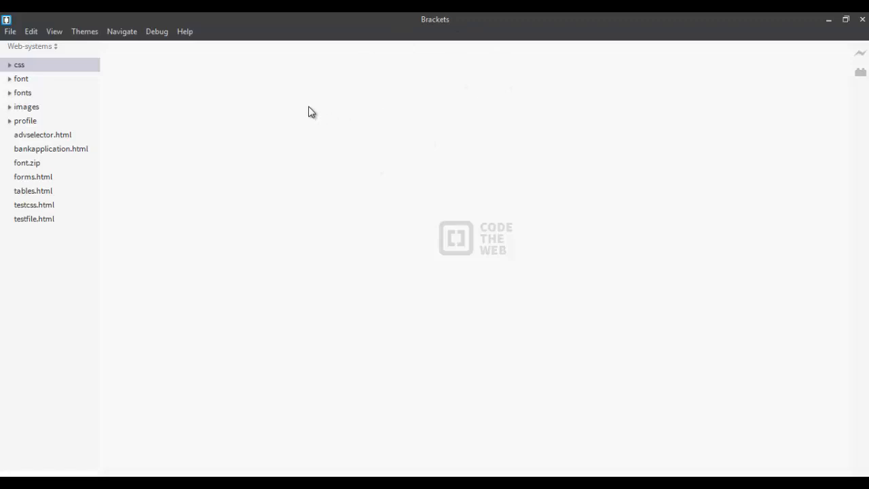
{"action": "mouse_move", "coordinate": [262, 136]}
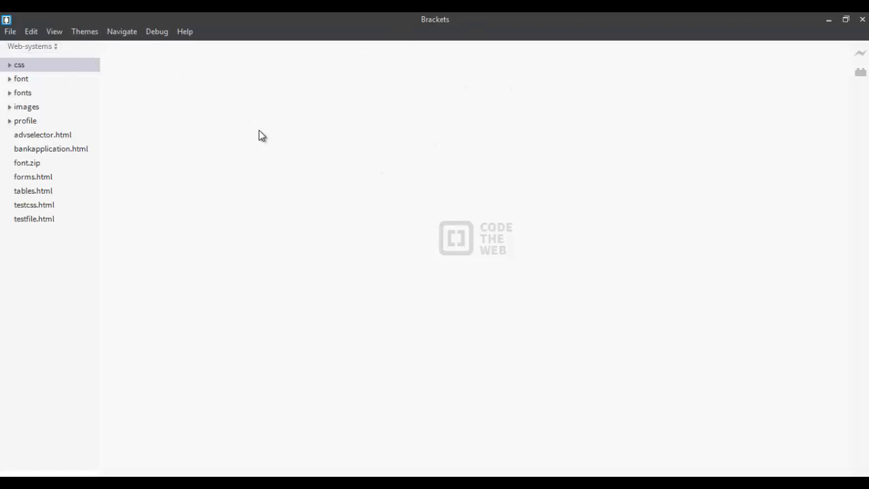
{"action": "mouse_move", "coordinate": [35, 109]}
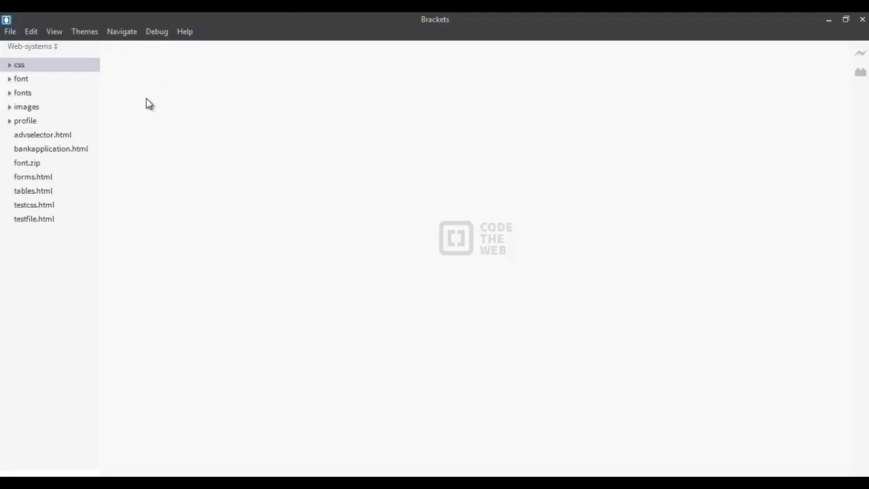
{"action": "mouse_move", "coordinate": [163, 96]}
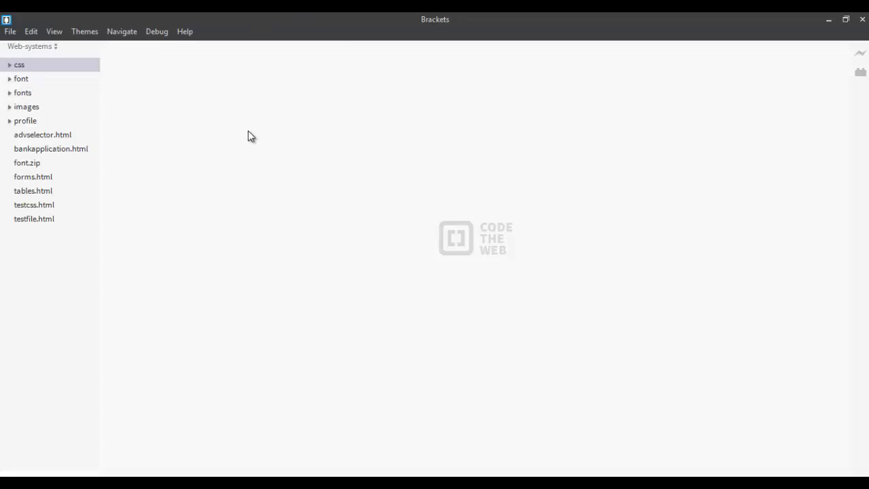
{"action": "mouse_move", "coordinate": [11, 32]}
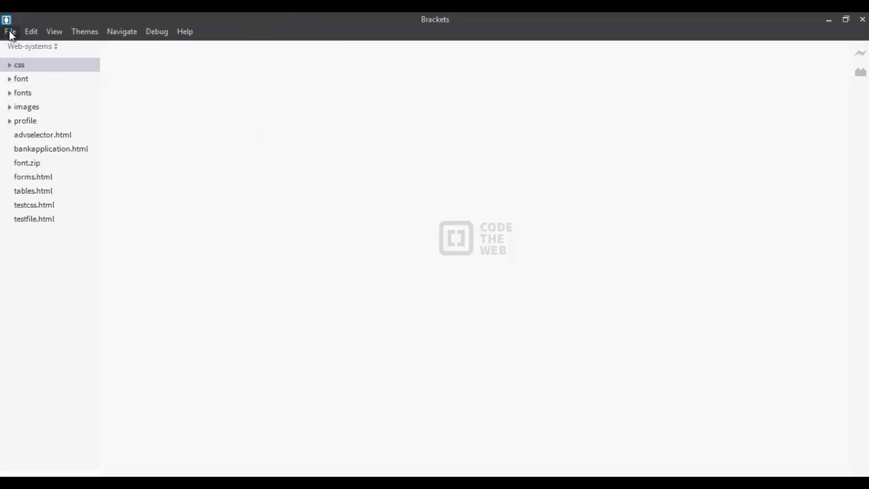
{"action": "mouse_move", "coordinate": [32, 46]}
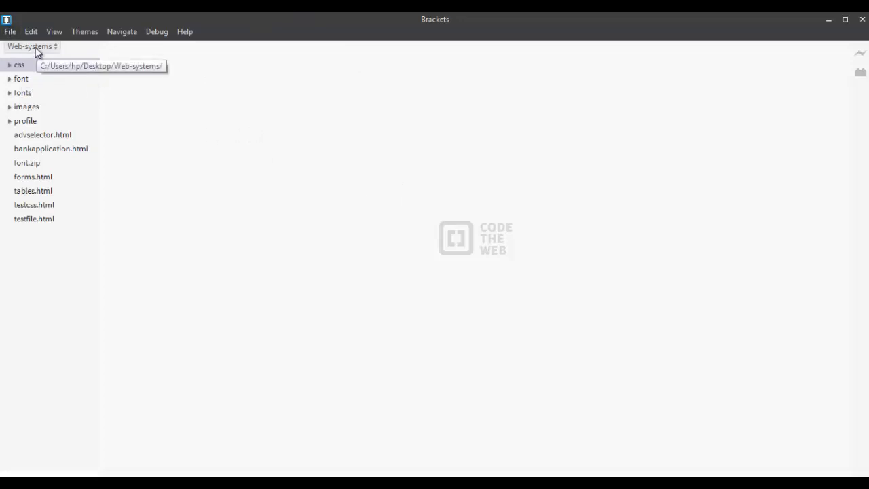
Switch the project from Web-systems to the empty Web folder via Open Folder
{"action": "left_click", "coordinate": [31, 46]}
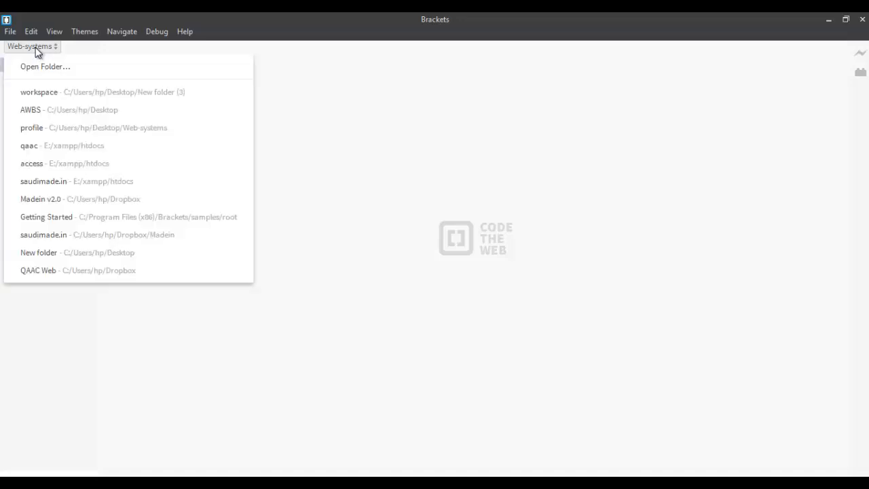
{"action": "mouse_move", "coordinate": [35, 66]}
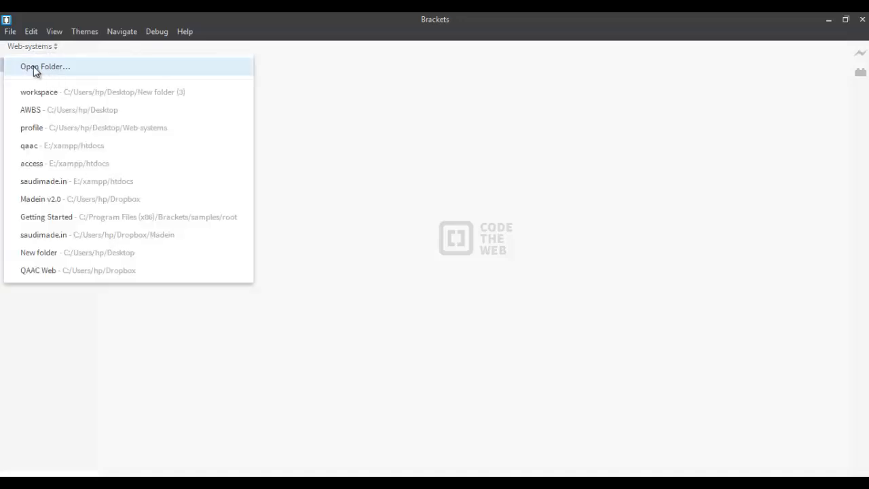
{"action": "mouse_move", "coordinate": [41, 95]}
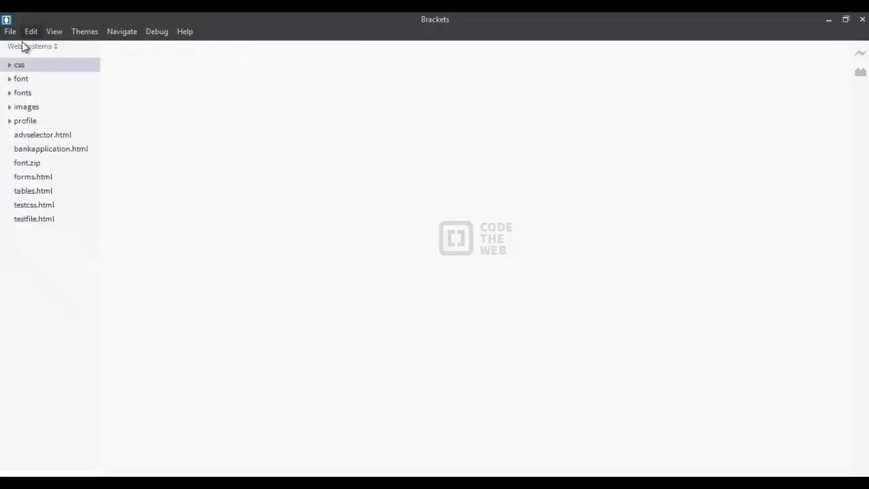
{"action": "left_click", "coordinate": [11, 31]}
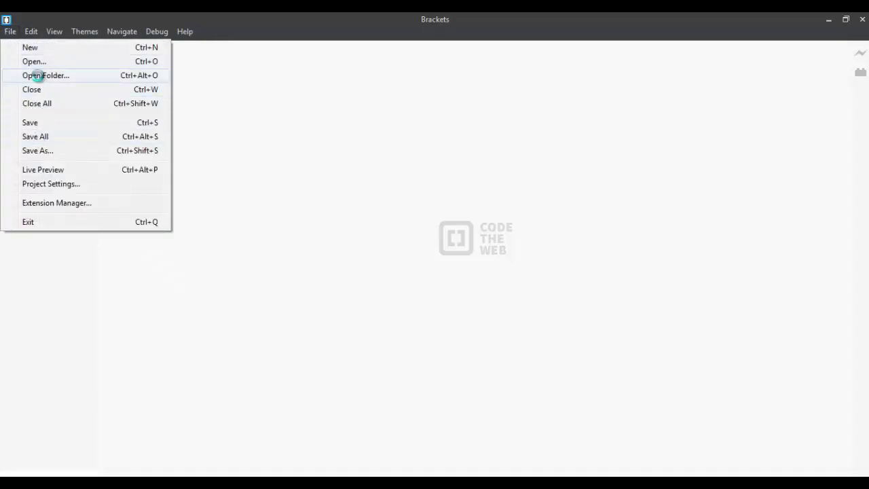
{"action": "left_click", "coordinate": [46, 76]}
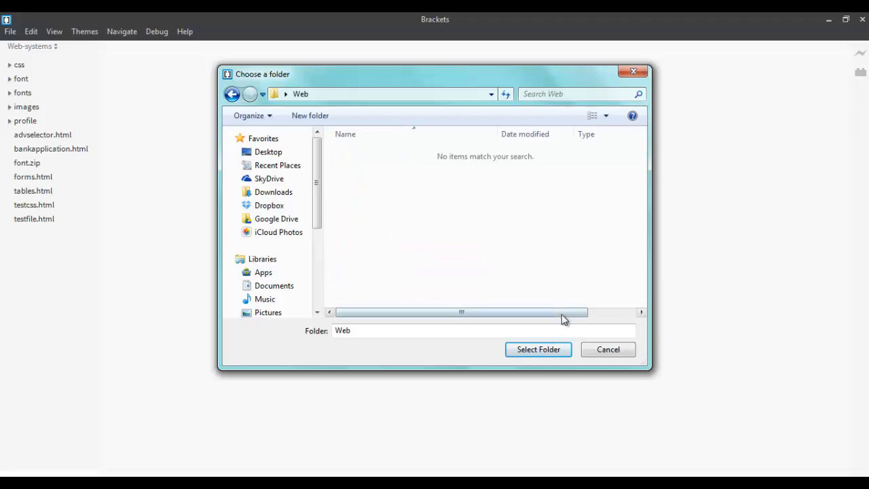
{"action": "left_click", "coordinate": [537, 349]}
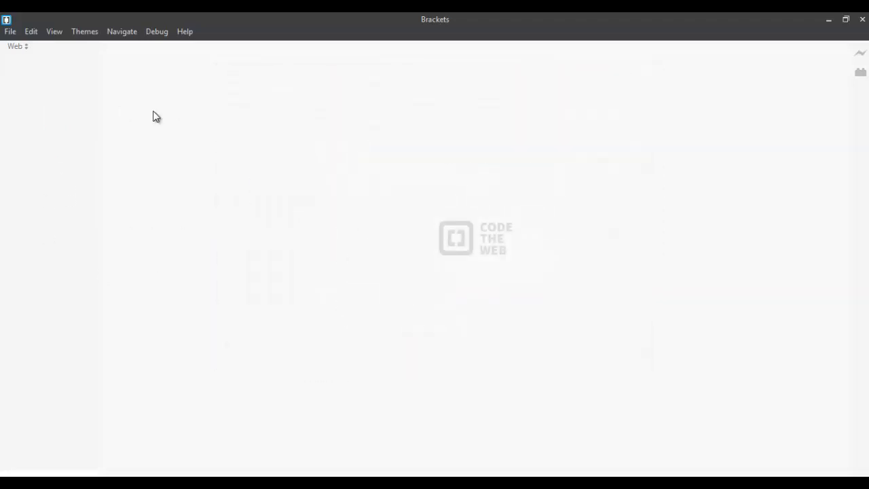
{"action": "mouse_move", "coordinate": [11, 34]}
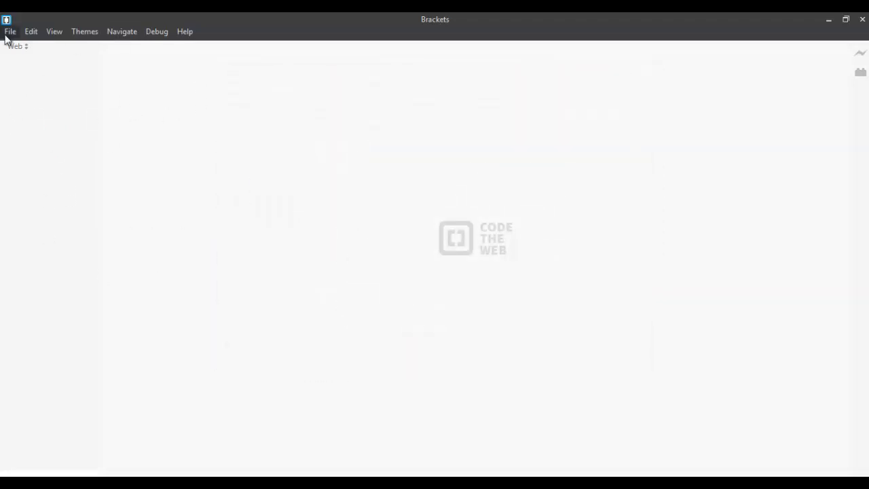
Create a new untitled file and save it as firstpage.html in the Web folder
{"action": "left_click", "coordinate": [11, 31]}
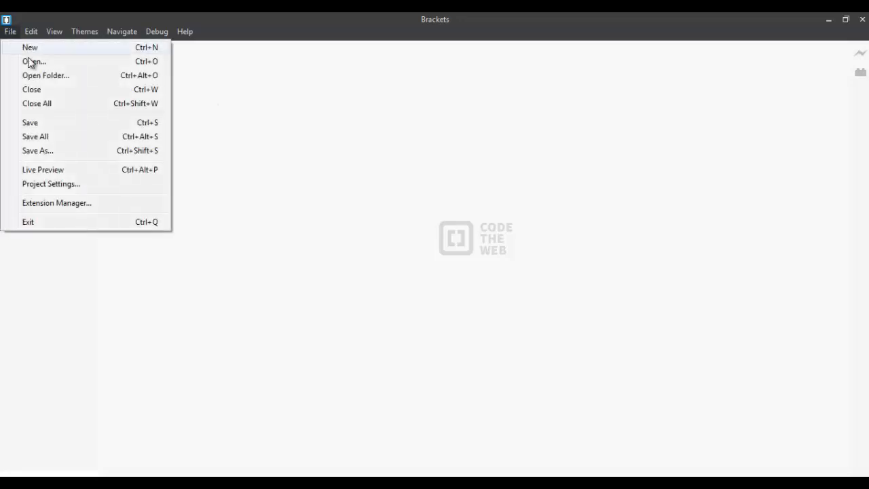
{"action": "left_click", "coordinate": [30, 46]}
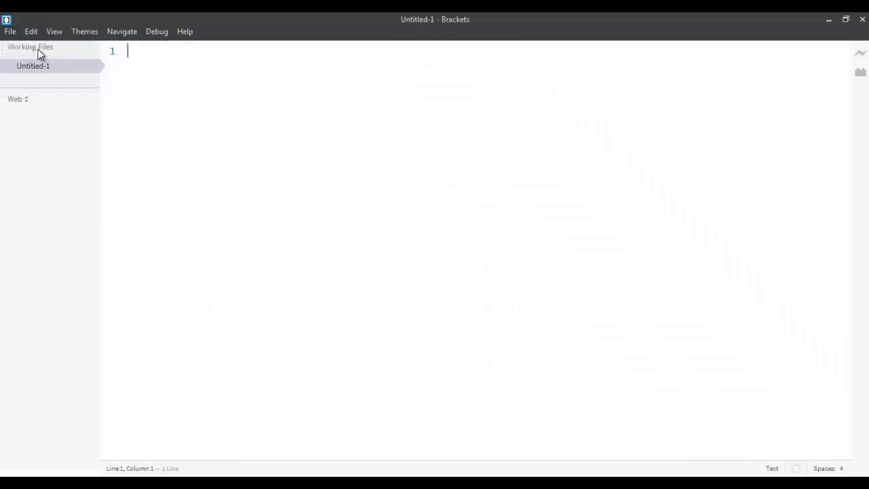
{"action": "left_click", "coordinate": [11, 31]}
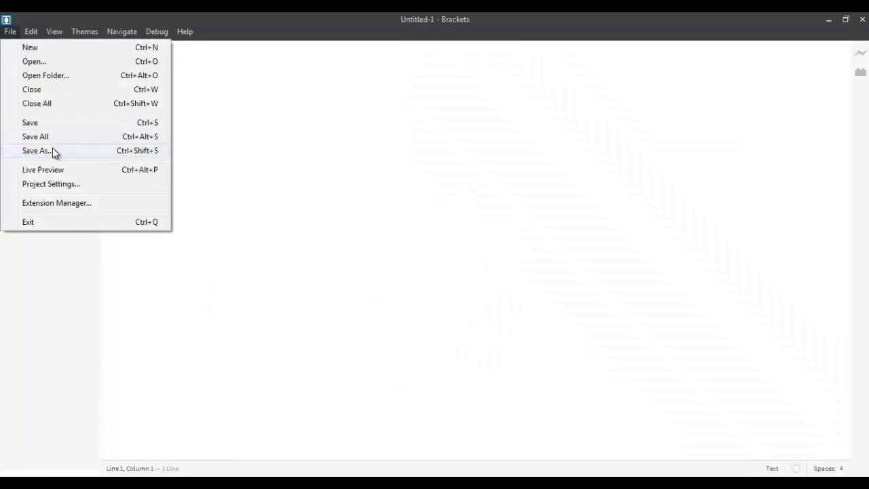
{"action": "left_click", "coordinate": [37, 149]}
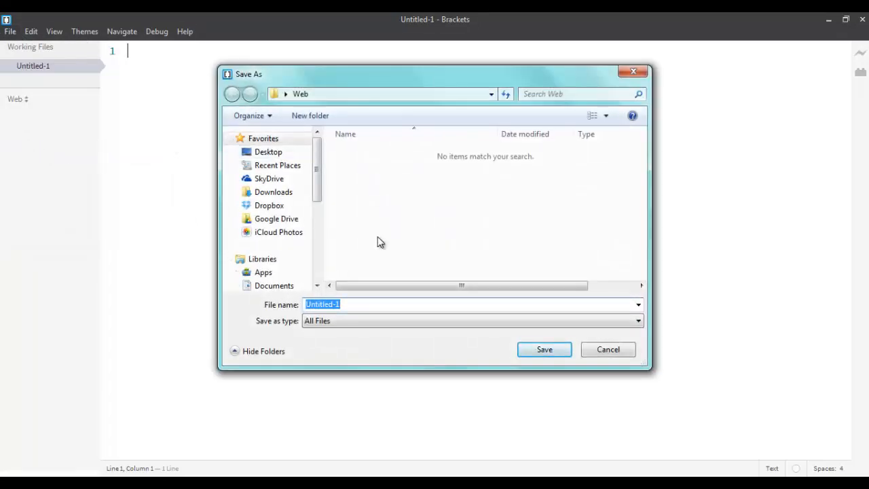
{"action": "type", "text": "first"}
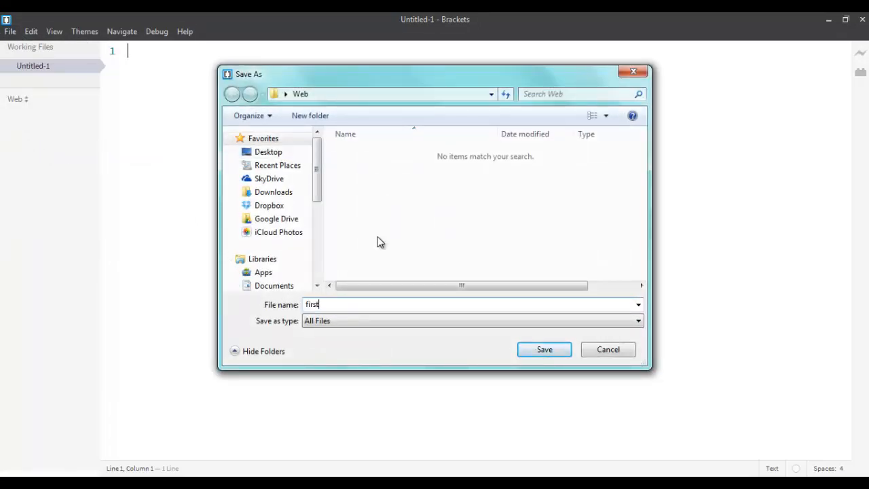
{"action": "type", "text": "page"}
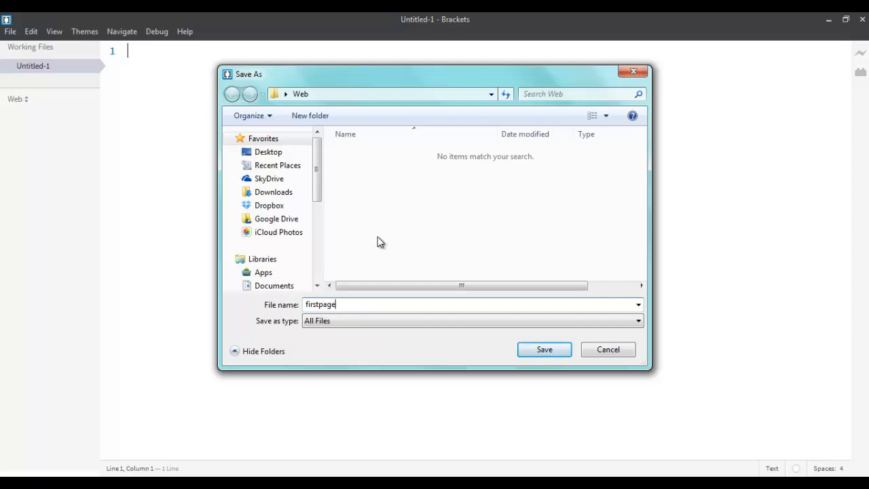
{"action": "type", "text": ".html"}
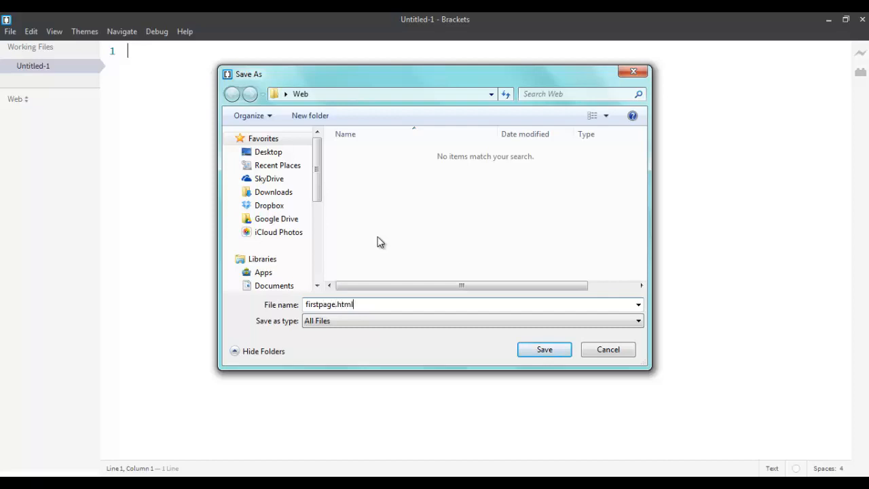
{"action": "left_click", "coordinate": [543, 349]}
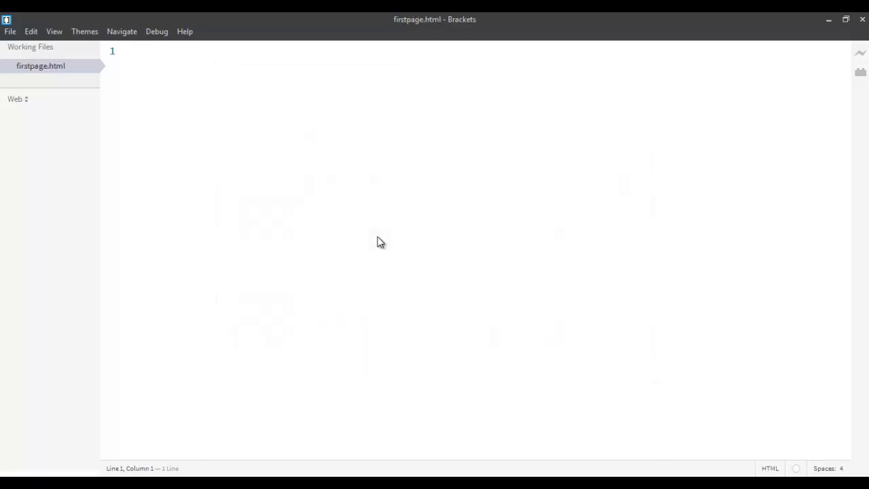
{"action": "mouse_move", "coordinate": [209, 123]}
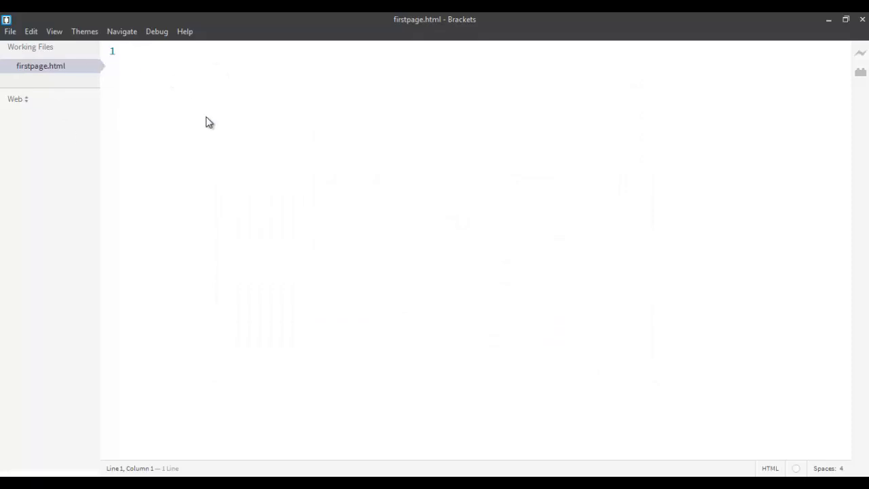
{"action": "mouse_move", "coordinate": [244, 134]}
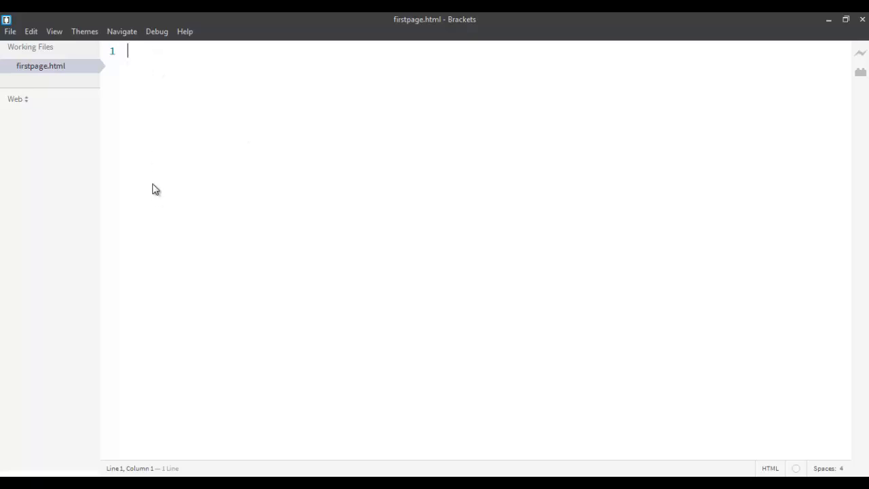
{"action": "mouse_move", "coordinate": [161, 173]}
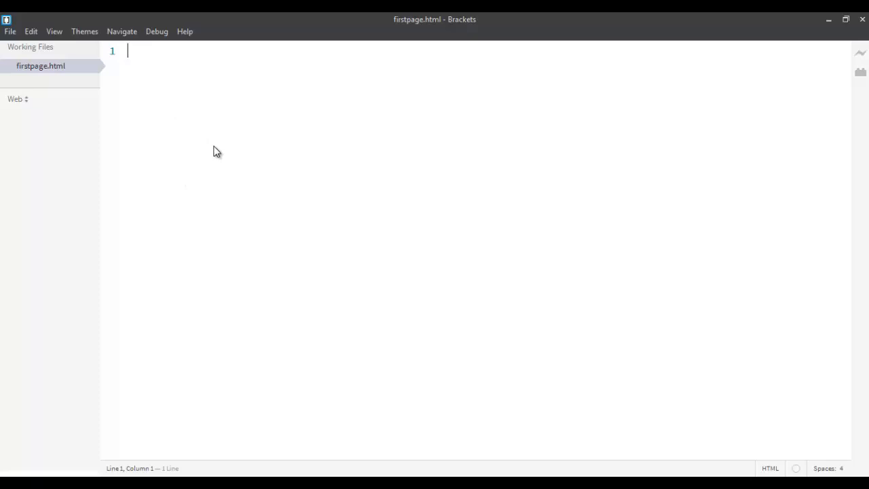
{"action": "mouse_move", "coordinate": [225, 161]}
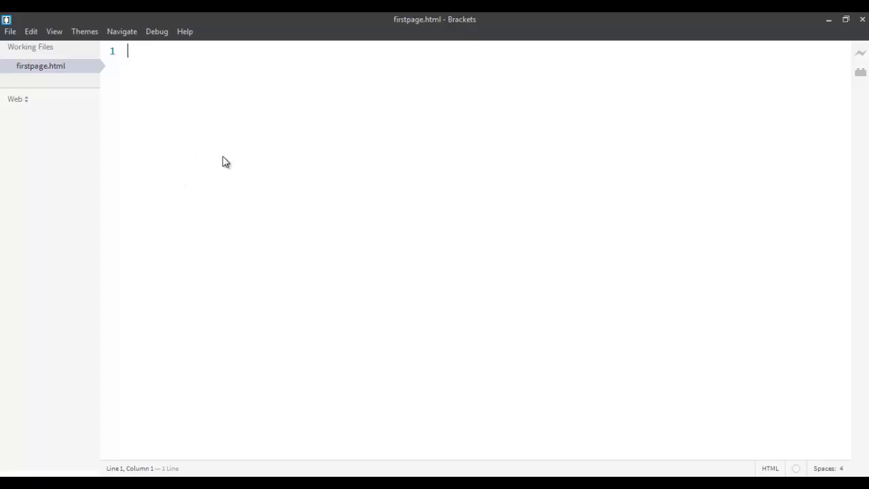
Write <!DOCTYPE html> on line 1 and highlight the word html
{"action": "type", "text": "<!"}
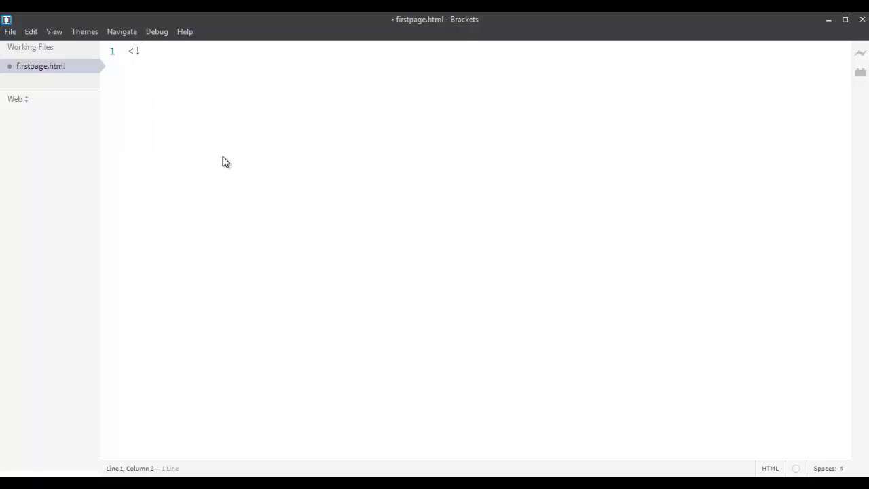
{"action": "type", "text": "DOCTYPE"}
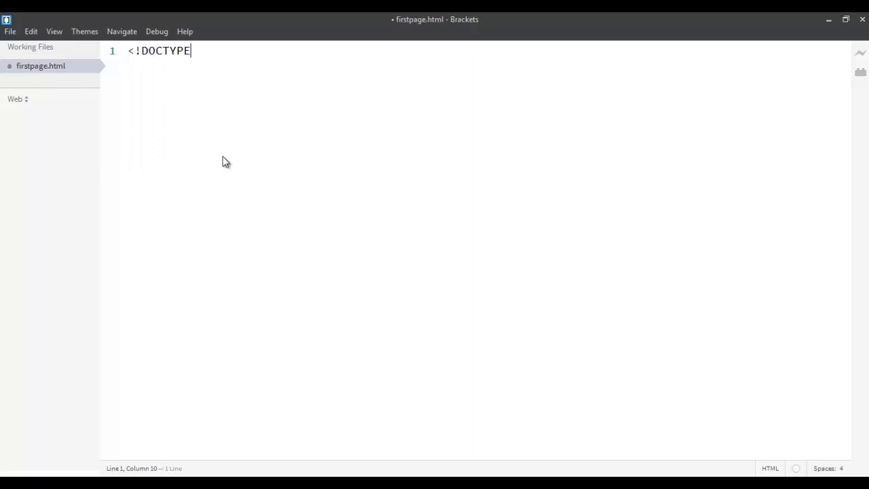
{"action": "type", "text": "html>"}
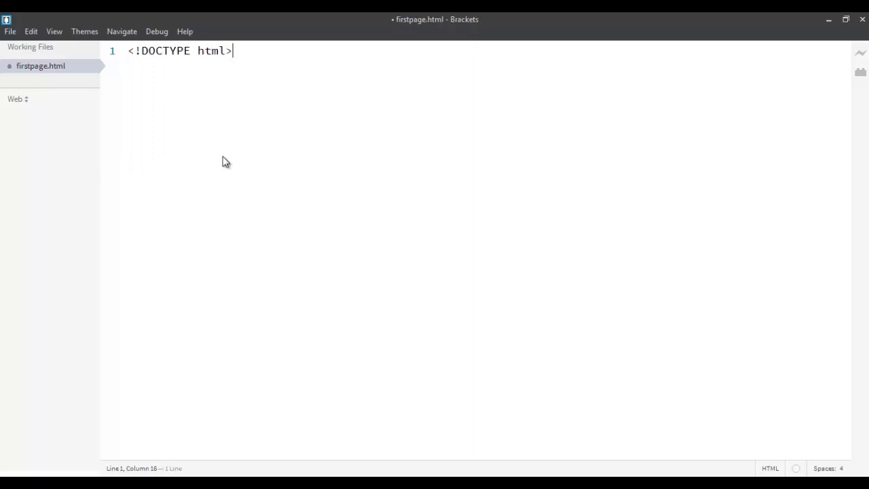
{"action": "mouse_move", "coordinate": [176, 67]}
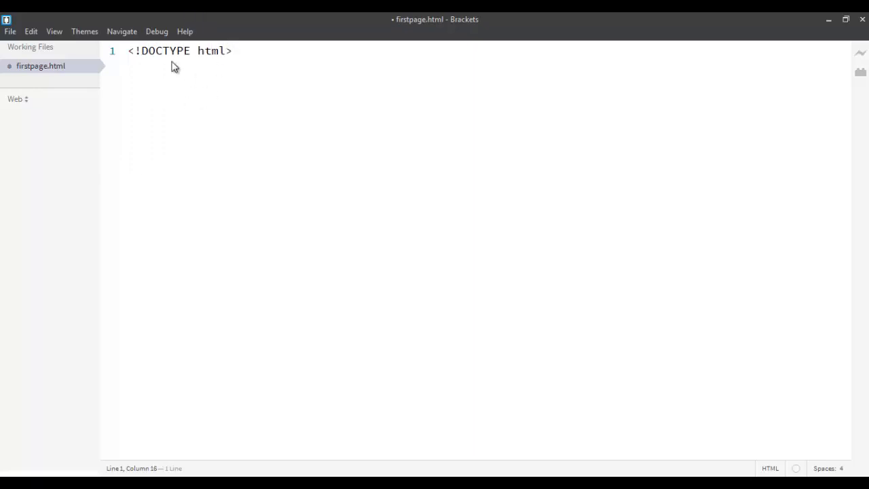
{"action": "mouse_move", "coordinate": [209, 67]}
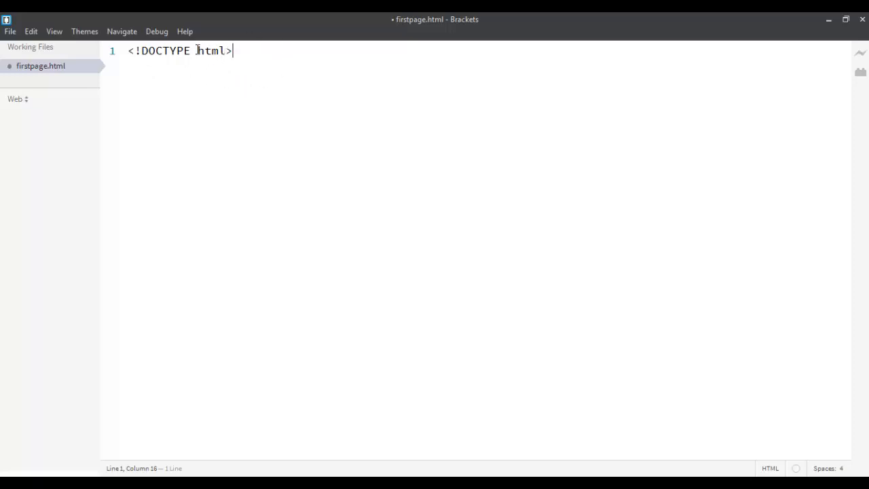
{"action": "double_click", "coordinate": [210, 52]}
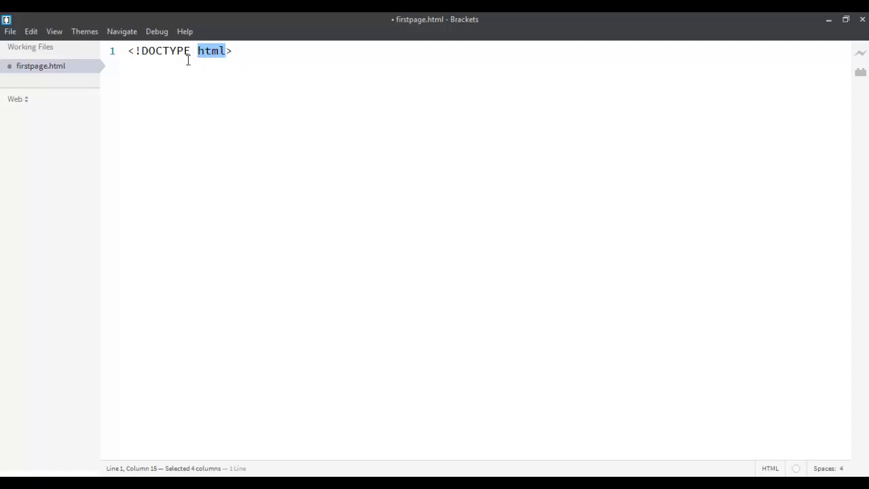
{"action": "mouse_move", "coordinate": [238, 74]}
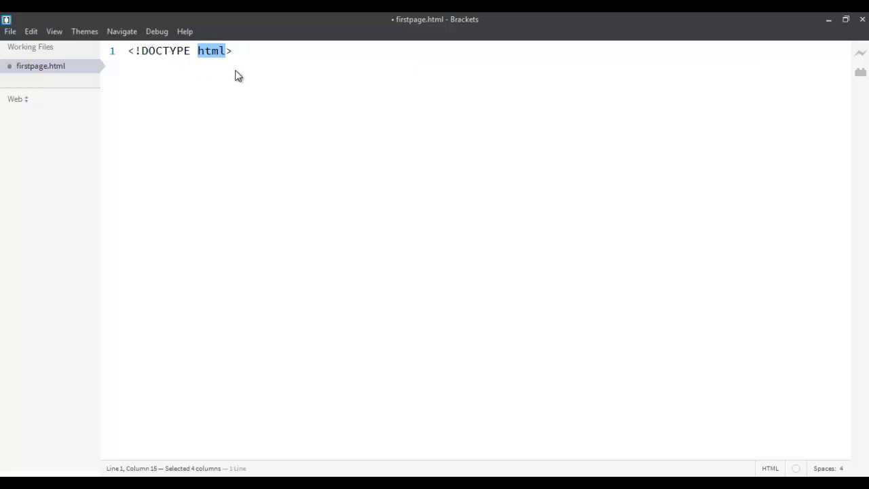
{"action": "mouse_move", "coordinate": [241, 51]}
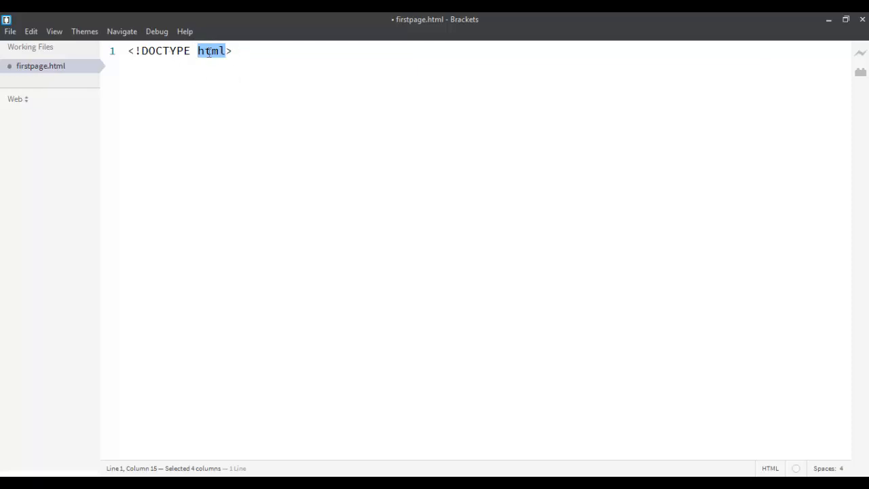
{"action": "mouse_move", "coordinate": [224, 87]}
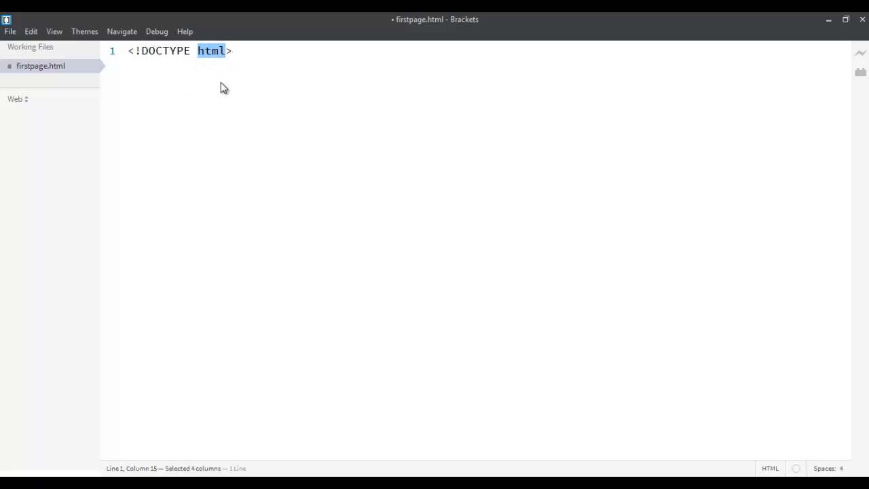
Add an <html> element under the doctype with <head> and <body> sections inside
{"action": "key", "text": "enter"}
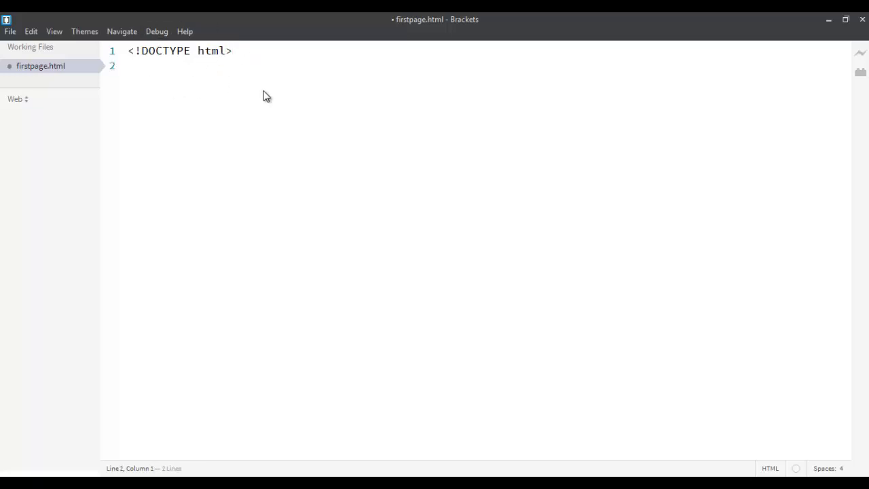
{"action": "type", "text": "<html>"}
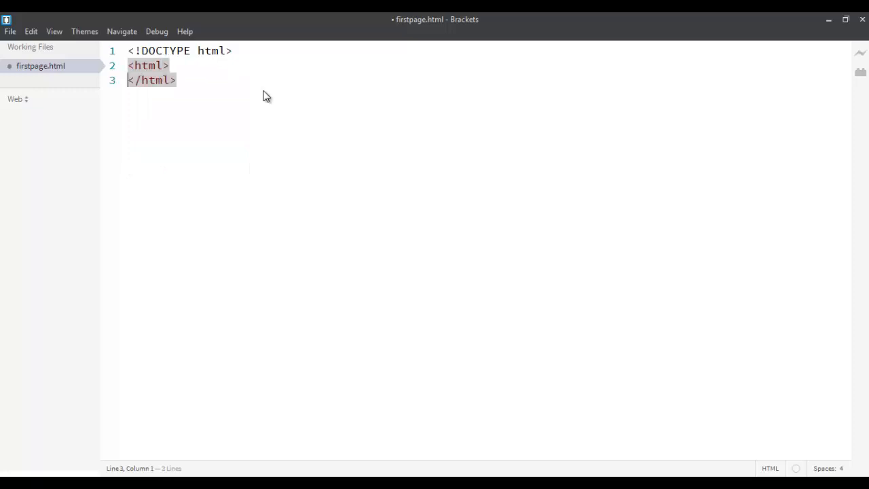
{"action": "key", "text": "enter"}
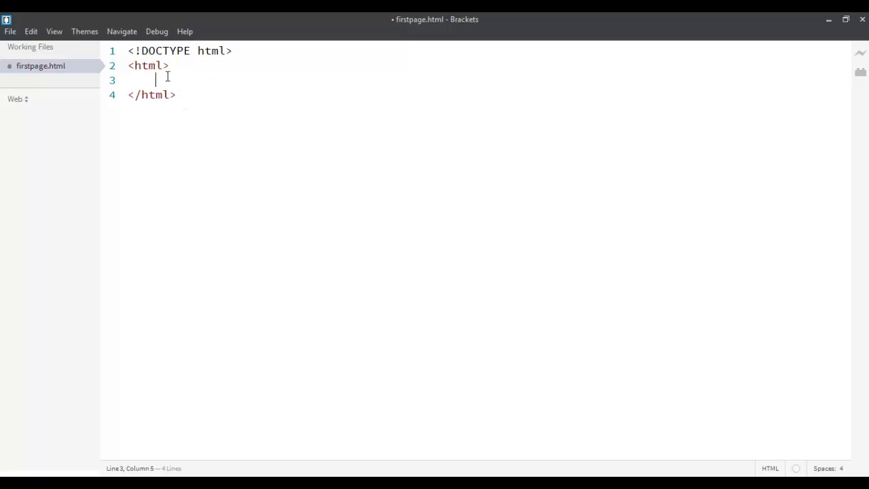
{"action": "mouse_move", "coordinate": [210, 87]}
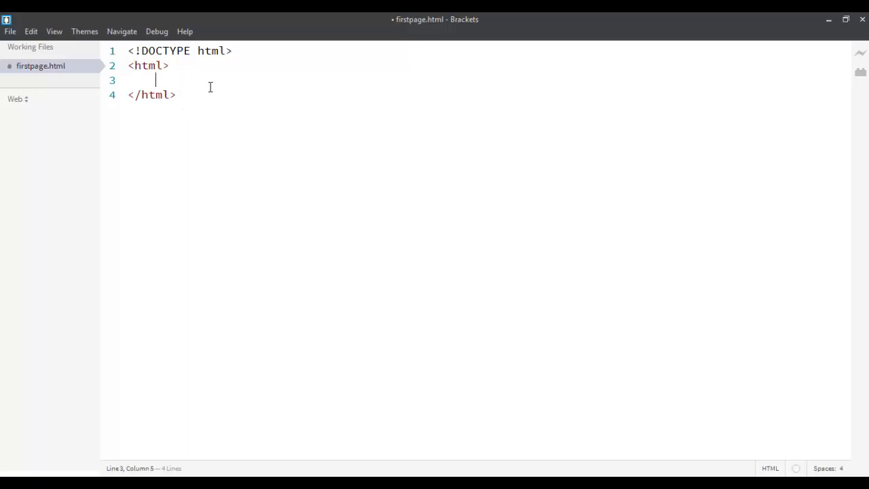
{"action": "mouse_move", "coordinate": [232, 83]}
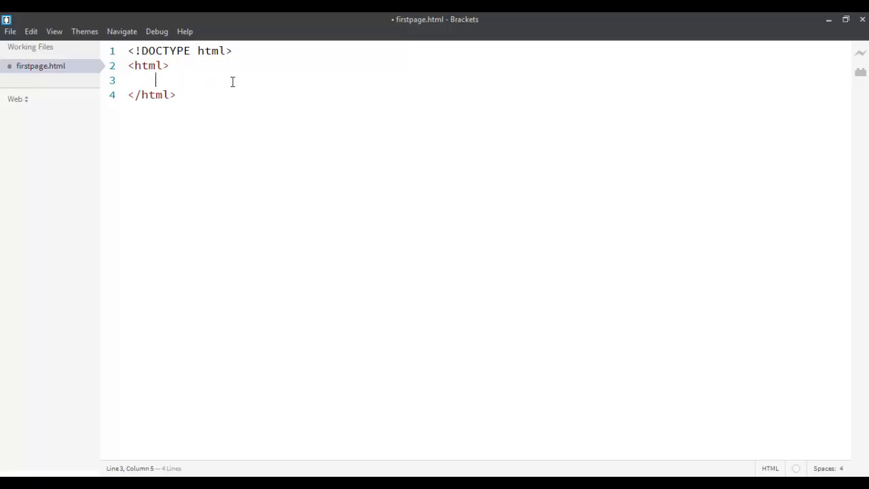
{"action": "mouse_move", "coordinate": [176, 120]}
{"action": "type", "text": "<head>"}
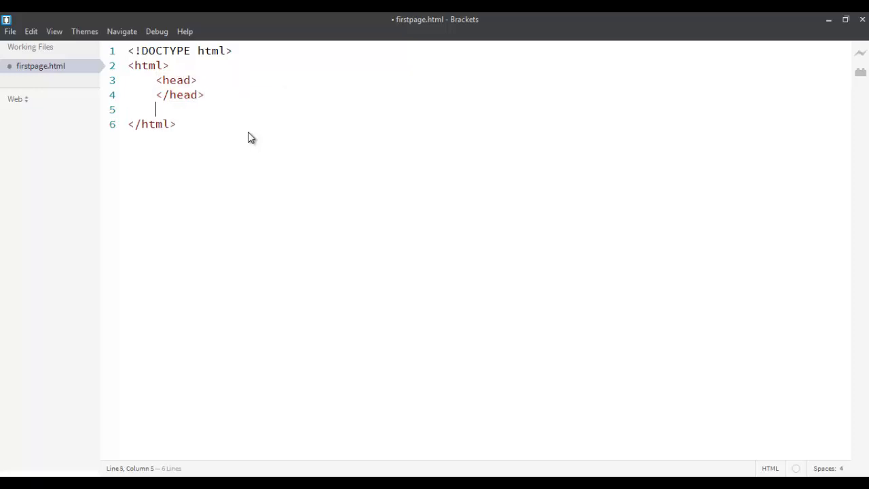
{"action": "type", "text": "<body>"}
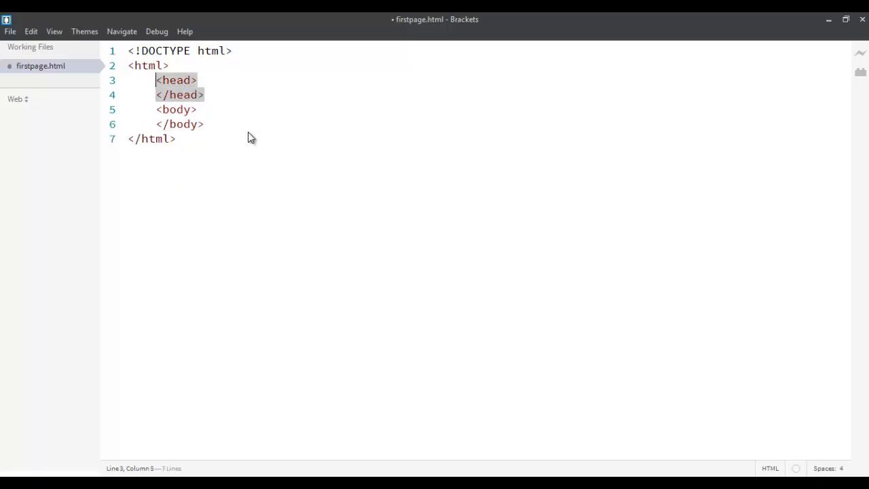
Highlight the head tag lines to point them out, then deselect
{"action": "left_click_drag", "start_coordinate": [175, 80], "coordinate": [182, 95]}
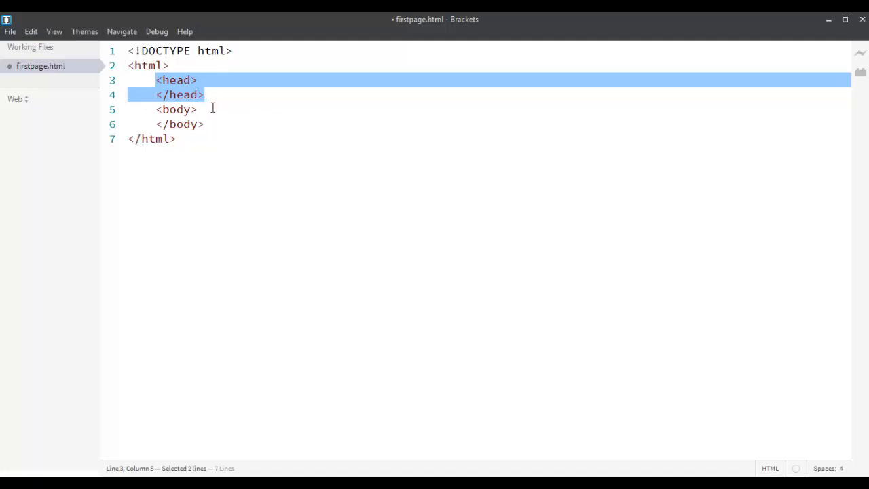
{"action": "left_click", "coordinate": [204, 95]}
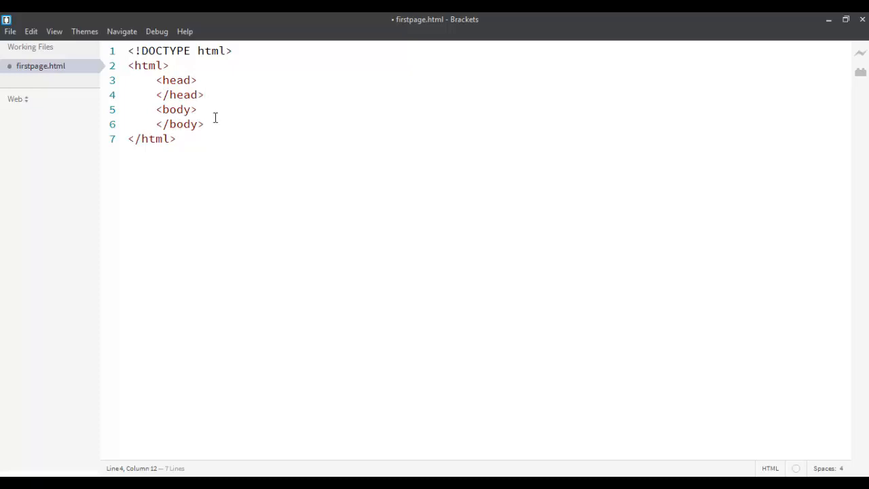
Add a <title> reading 'My First Page' inside the head
{"action": "left_click", "coordinate": [198, 80]}
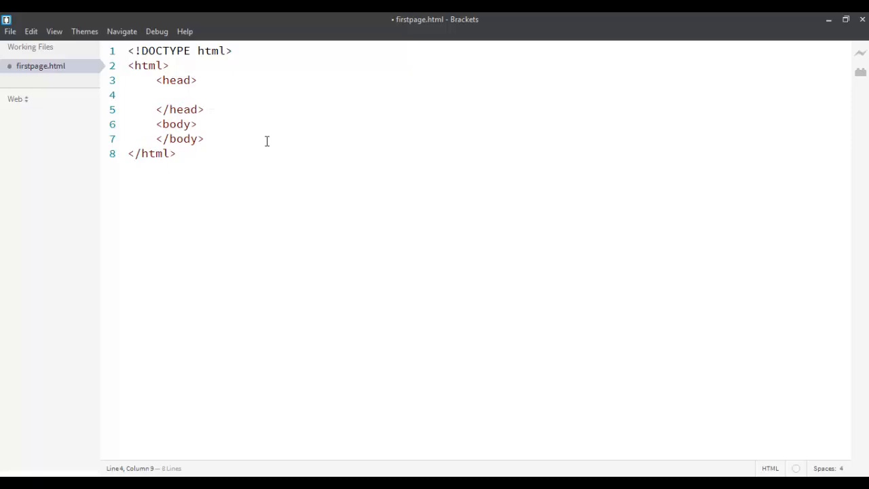
{"action": "type", "text": "<title></title>"}
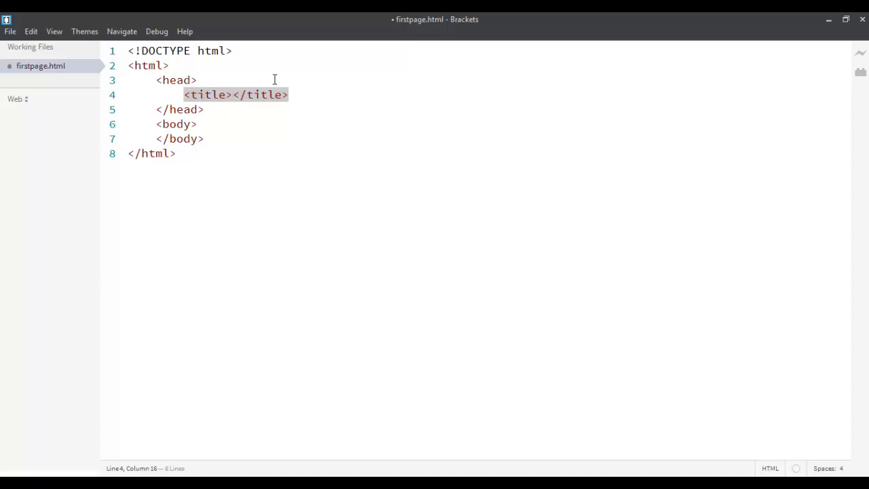
{"action": "mouse_move", "coordinate": [250, 108]}
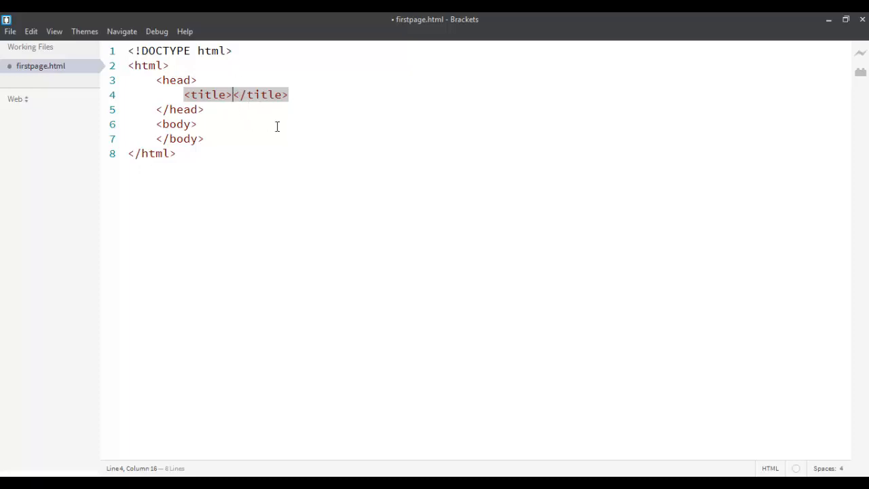
{"action": "type", "text": "My First Pa"}
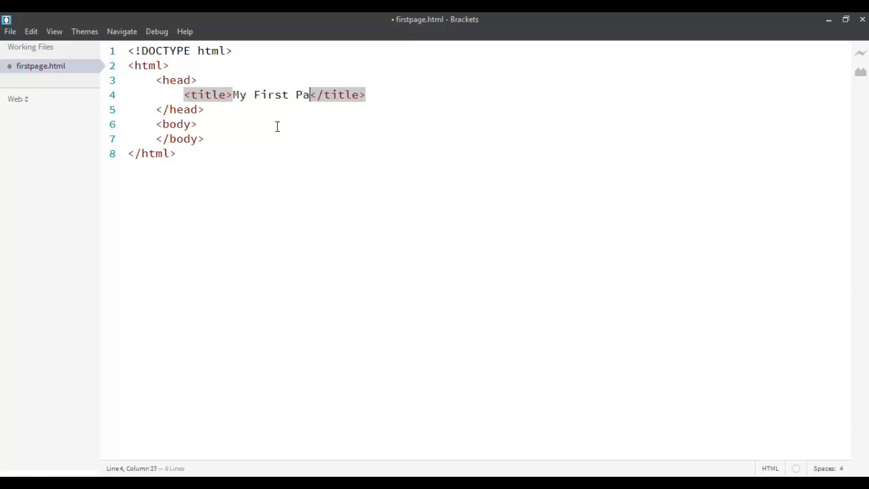
{"action": "type", "text": "ge"}
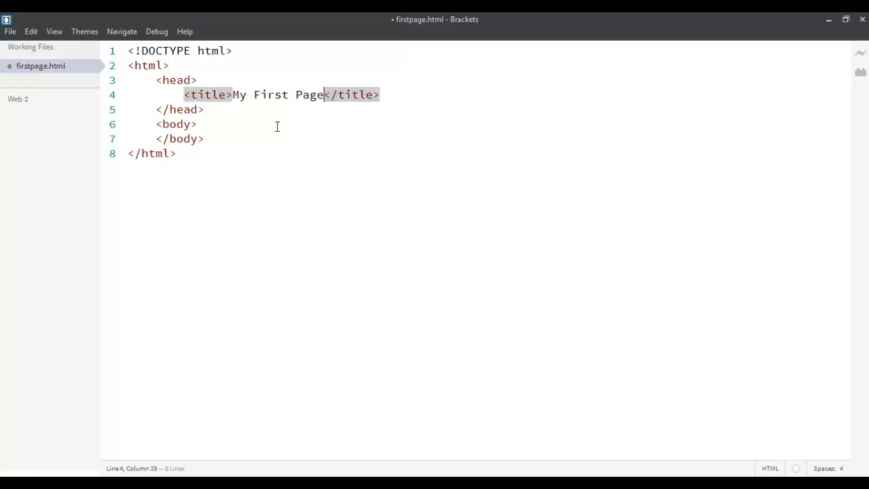
{"action": "mouse_move", "coordinate": [861, 54]}
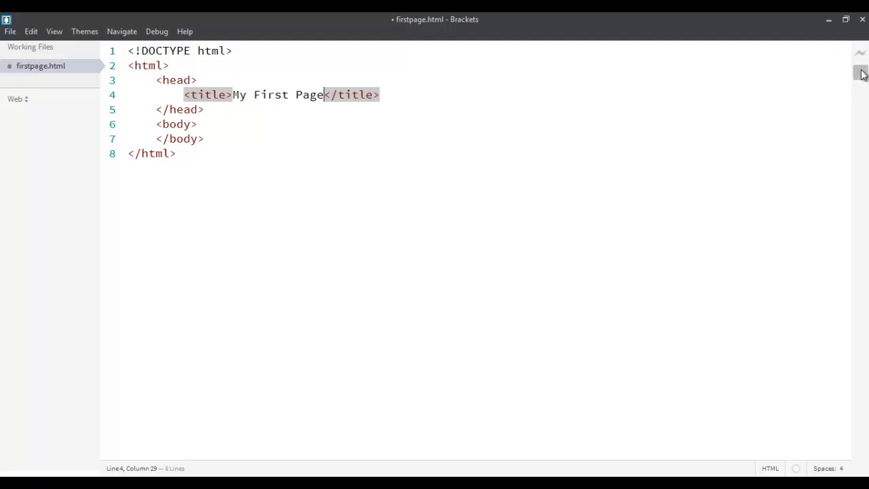
{"action": "mouse_move", "coordinate": [861, 57]}
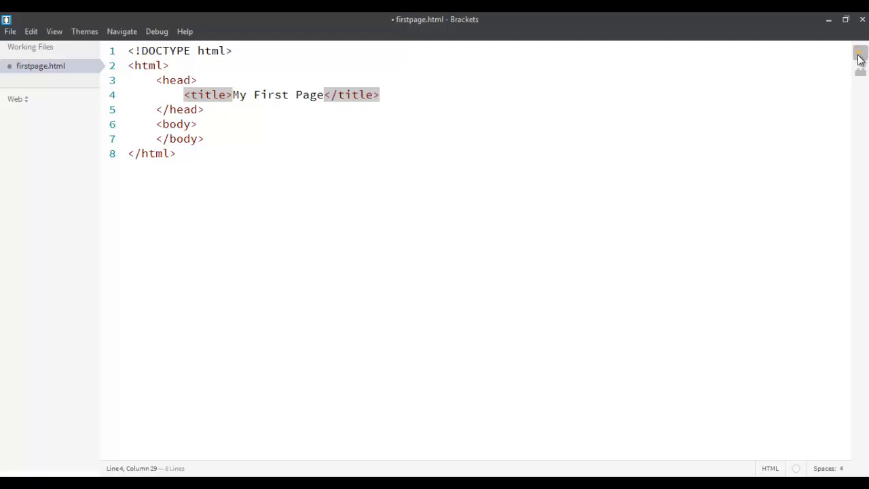
Launch Live Preview twice, each time agreeing to relaunch Chrome with remote debugging
{"action": "left_click", "coordinate": [858, 54]}
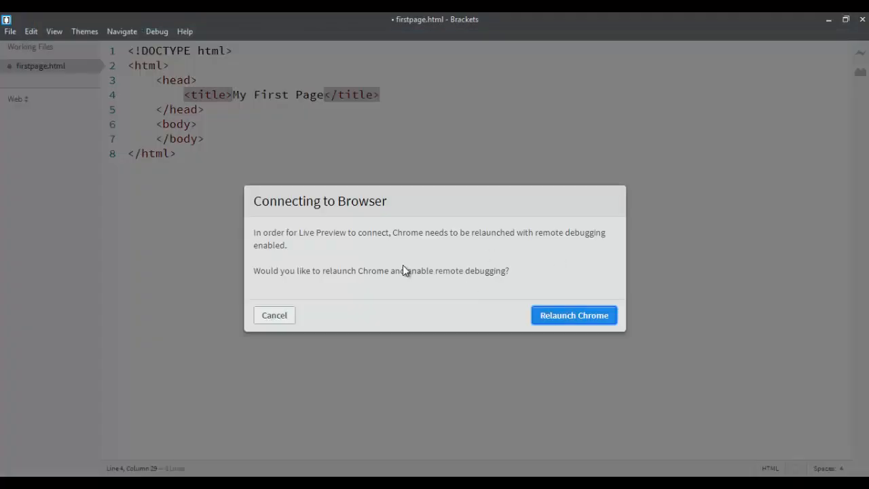
{"action": "left_click", "coordinate": [275, 315]}
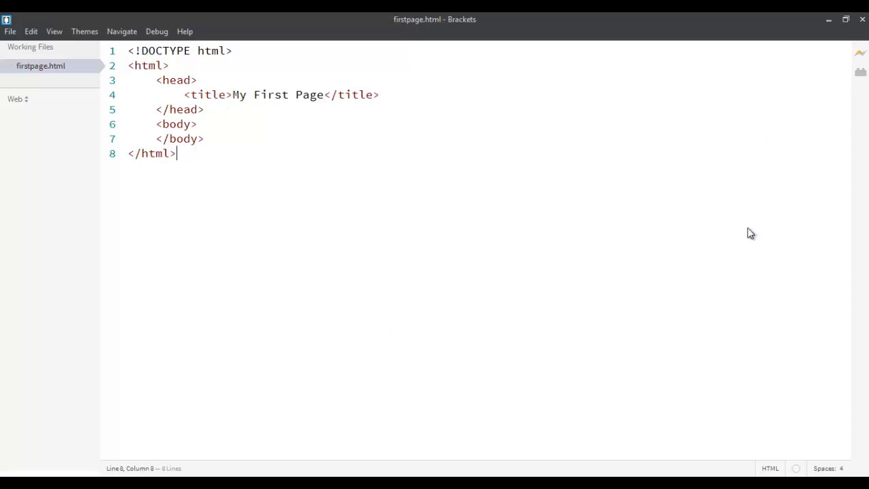
{"action": "mouse_move", "coordinate": [779, 128]}
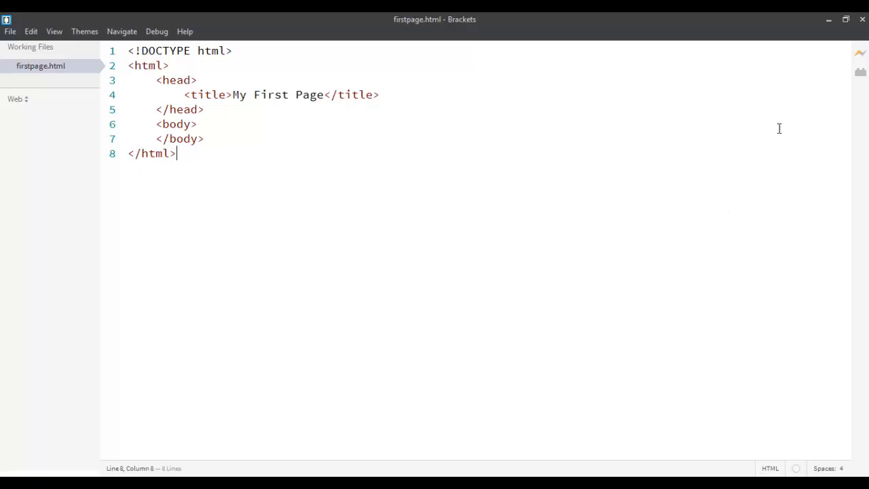
{"action": "mouse_move", "coordinate": [179, 152]}
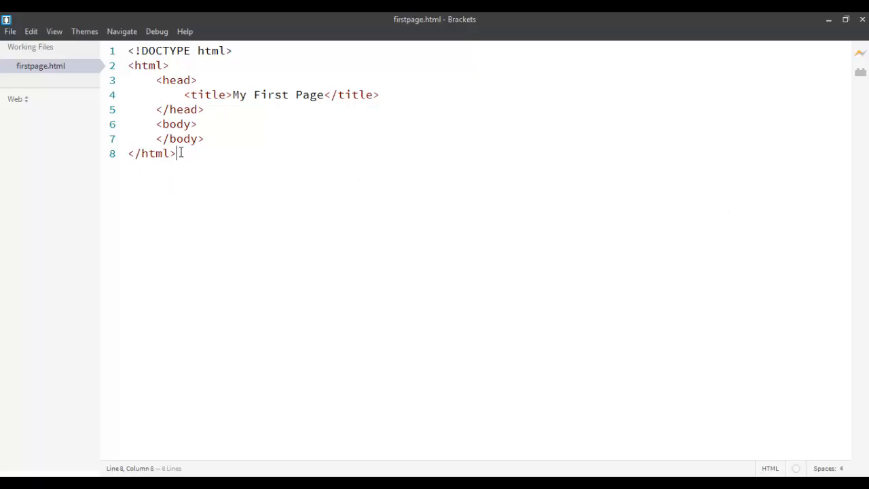
{"action": "mouse_move", "coordinate": [861, 54]}
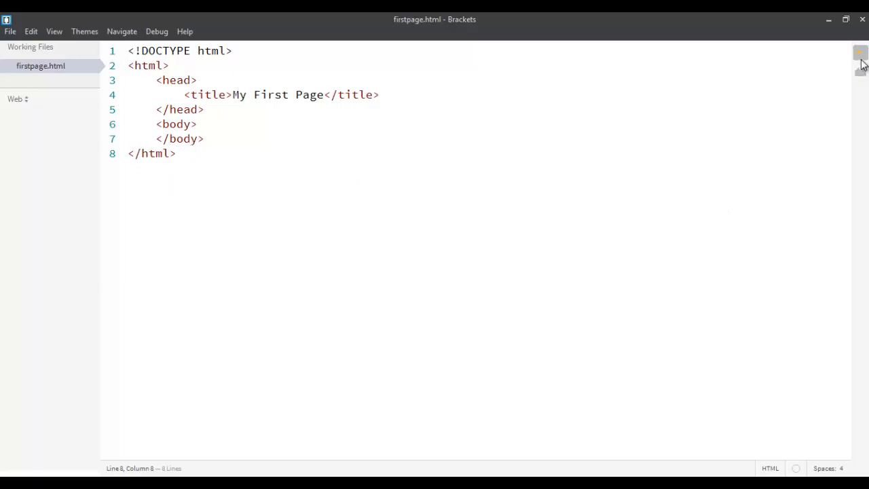
{"action": "left_click", "coordinate": [860, 53]}
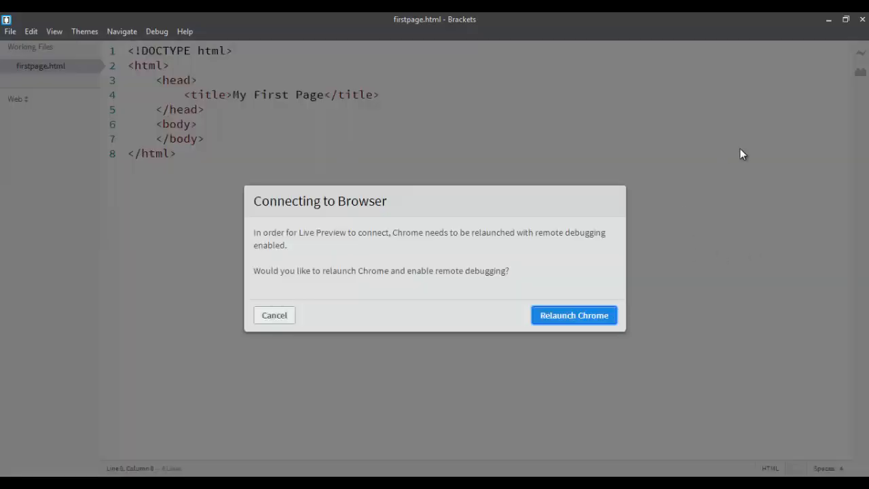
{"action": "left_click", "coordinate": [274, 315]}
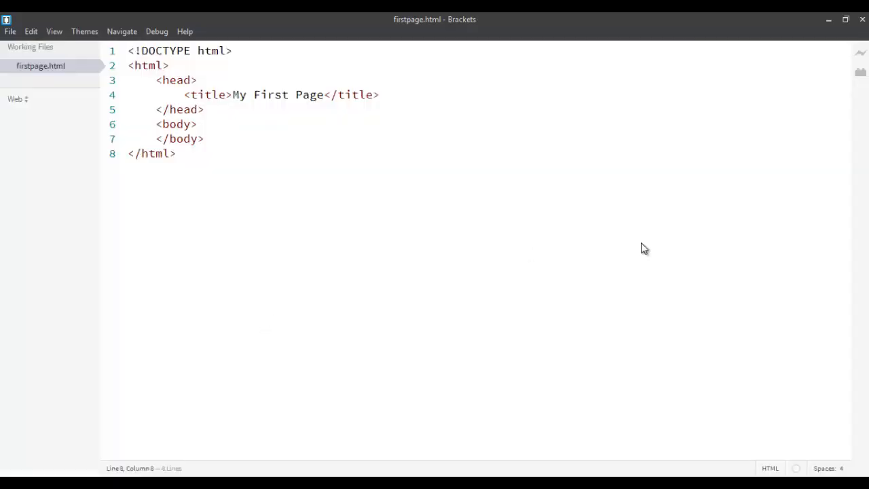
{"action": "mouse_move", "coordinate": [749, 190]}
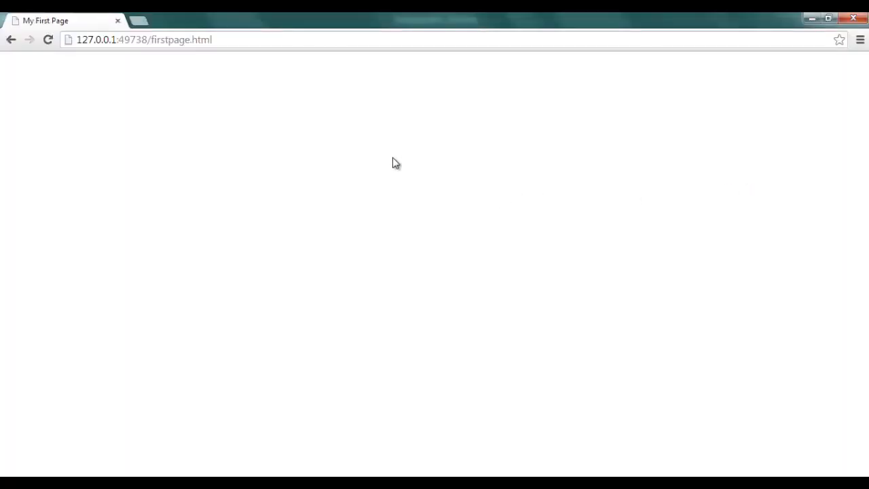
{"action": "mouse_move", "coordinate": [85, 59]}
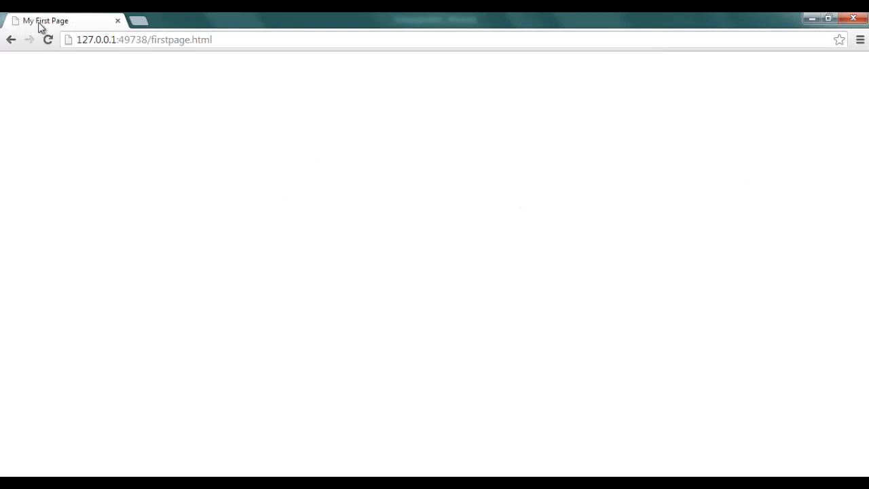
{"action": "mouse_move", "coordinate": [73, 28]}
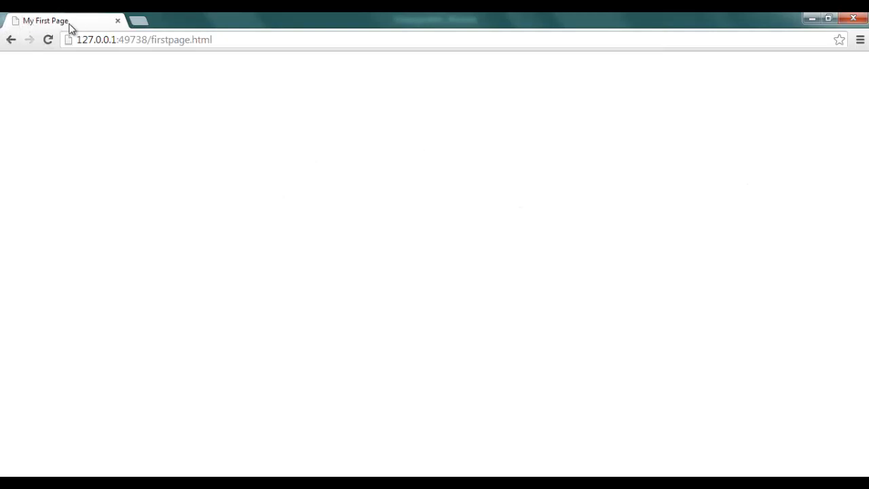
{"action": "mouse_move", "coordinate": [326, 322]}
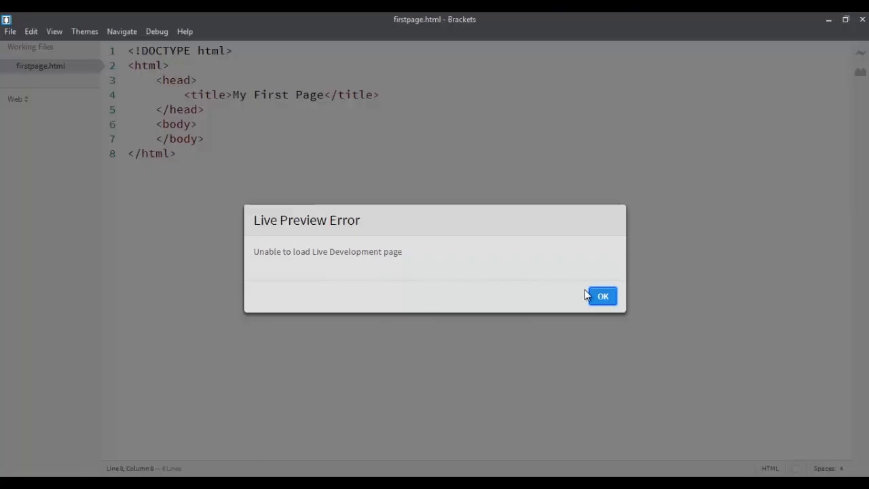
Dismiss the Live Preview error and close the Chrome window
{"action": "left_click", "coordinate": [603, 296]}
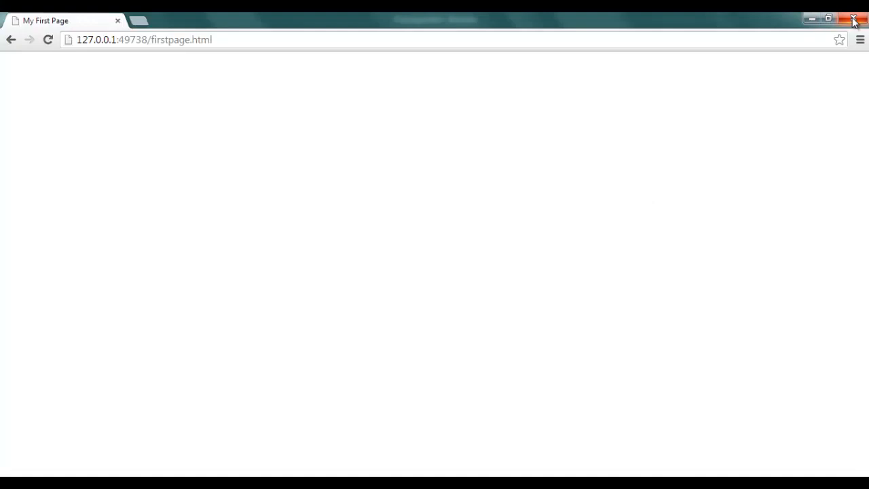
{"action": "left_click", "coordinate": [854, 19]}
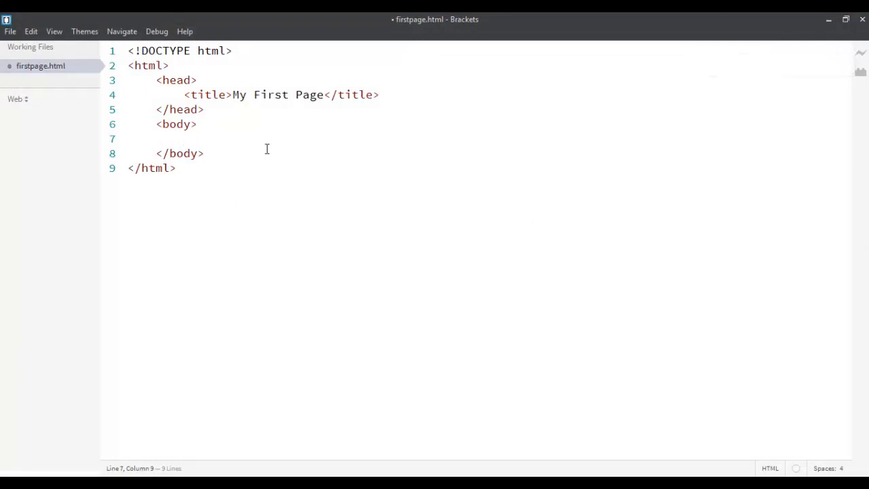
Add an h2 heading reading 'My Heading 2' in the body
{"action": "type", "text": "<h"}
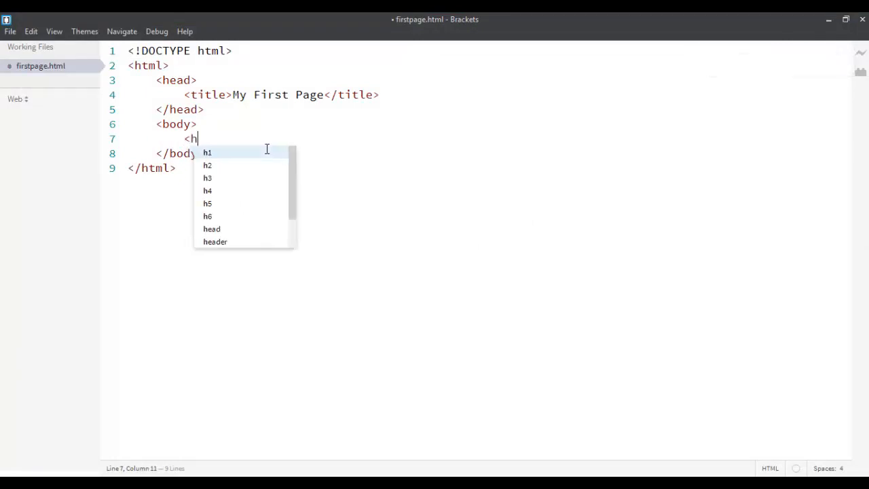
{"action": "left_click", "coordinate": [206, 166]}
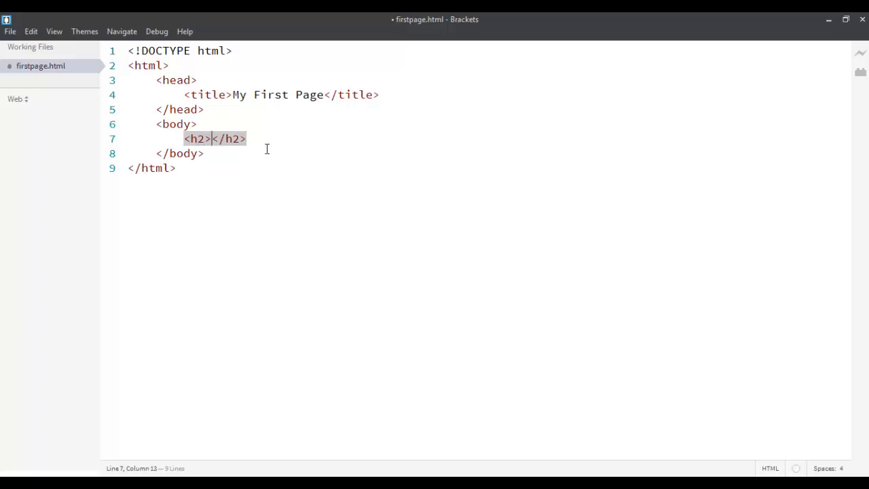
{"action": "type", "text": "My"}
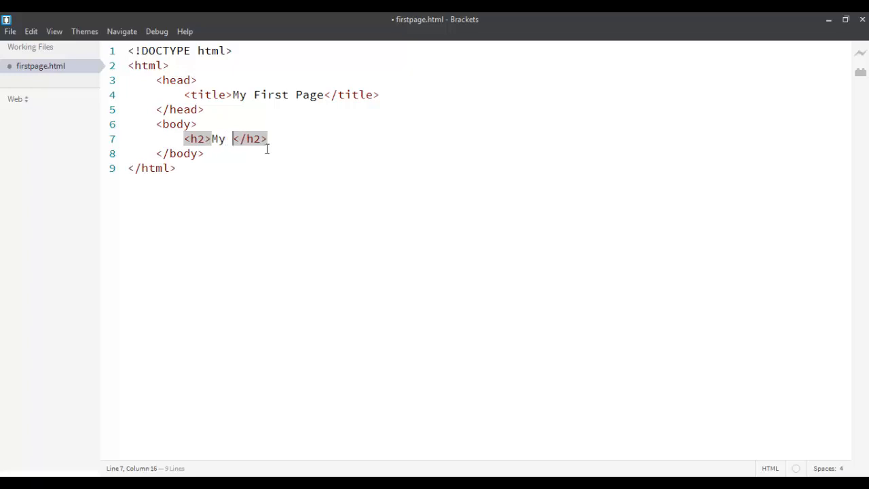
{"action": "type", "text": "Heading 2"}
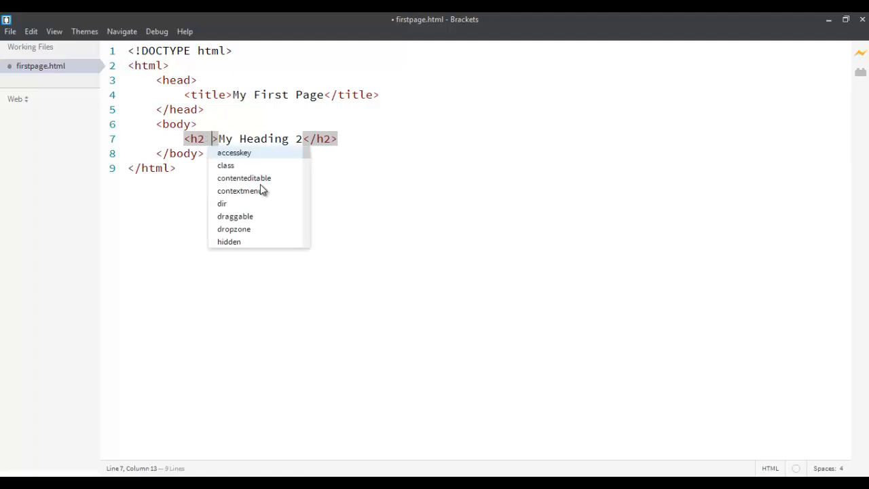
Give the h2 opening tag align="center"
{"action": "type", "text": "align"}
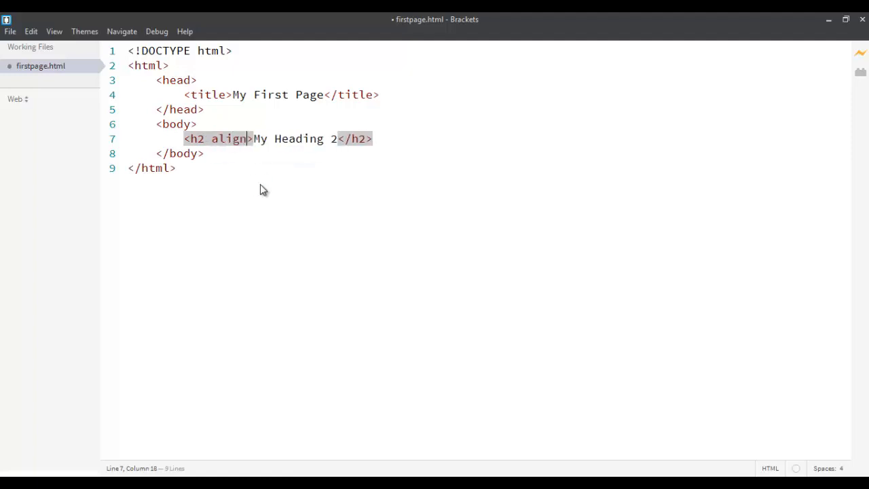
{"action": "type", "text": "=\"cent"}
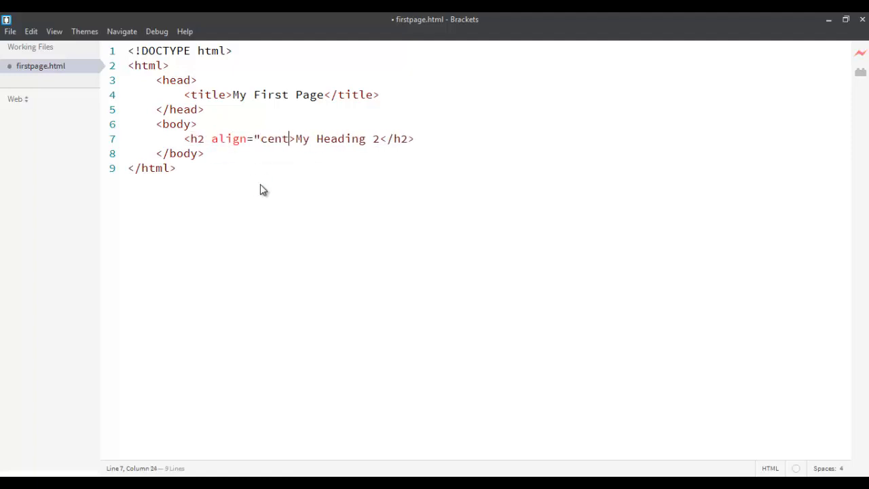
{"action": "type", "text": "er\""}
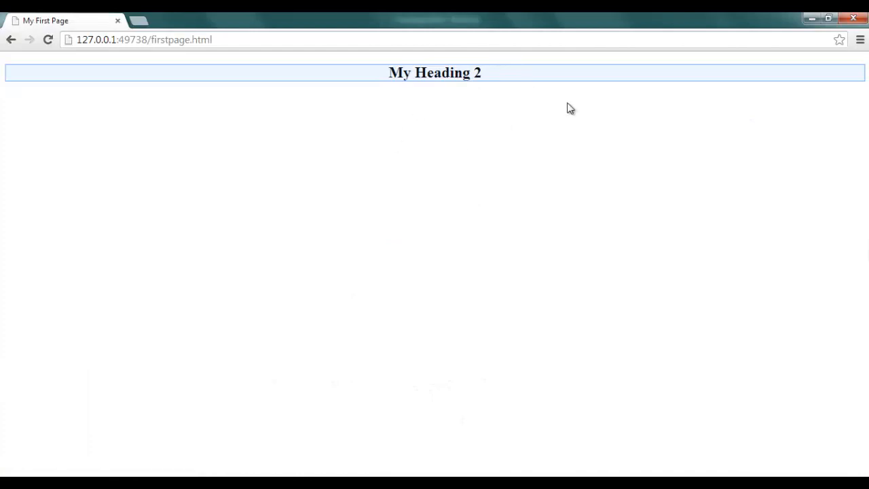
{"action": "mouse_move", "coordinate": [388, 375]}
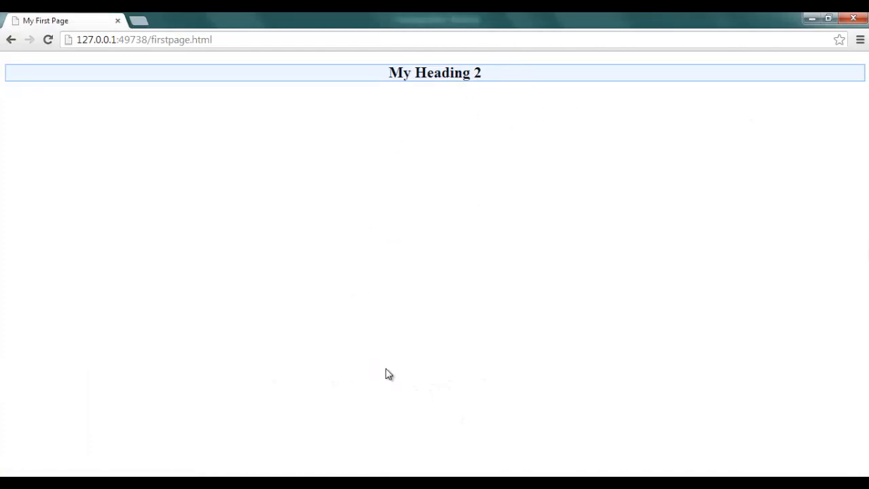
{"action": "mouse_move", "coordinate": [296, 74]}
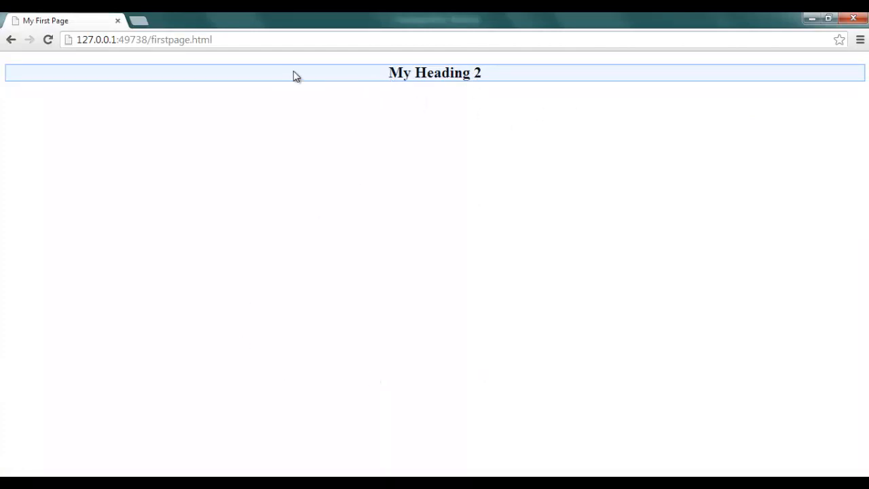
{"action": "mouse_move", "coordinate": [372, 77]}
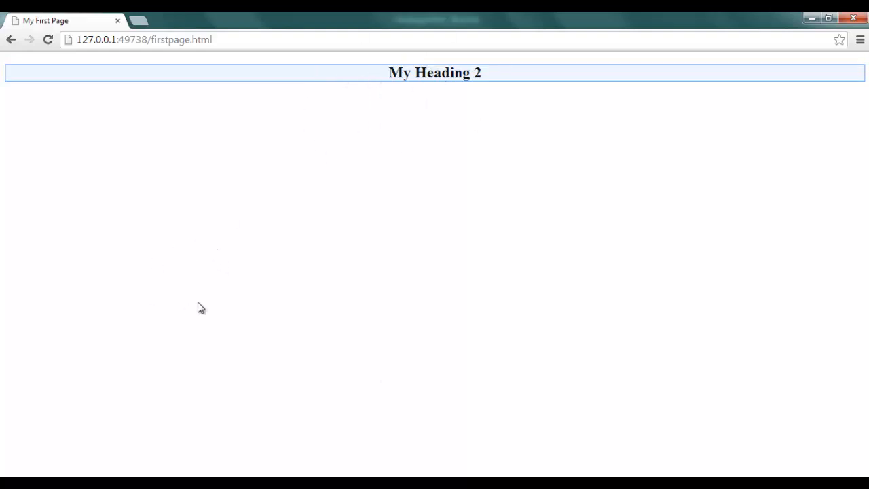
{"action": "mouse_move", "coordinate": [415, 92]}
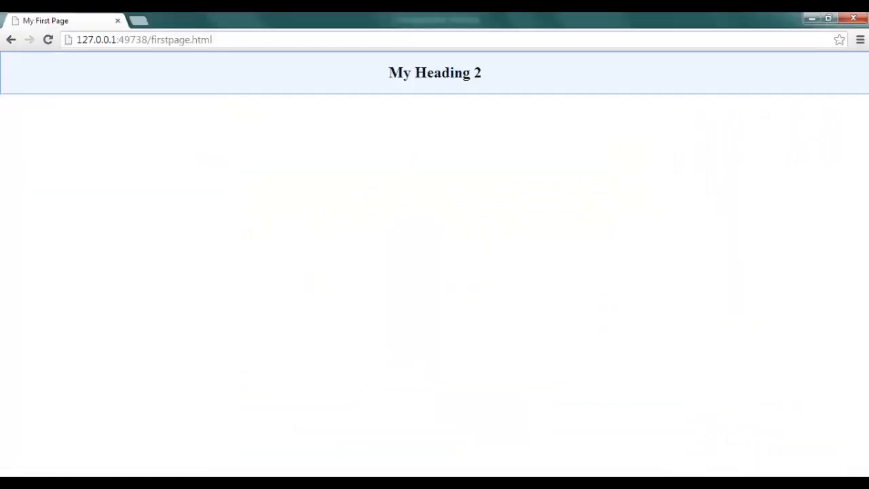
{"action": "mouse_move", "coordinate": [387, 209]}
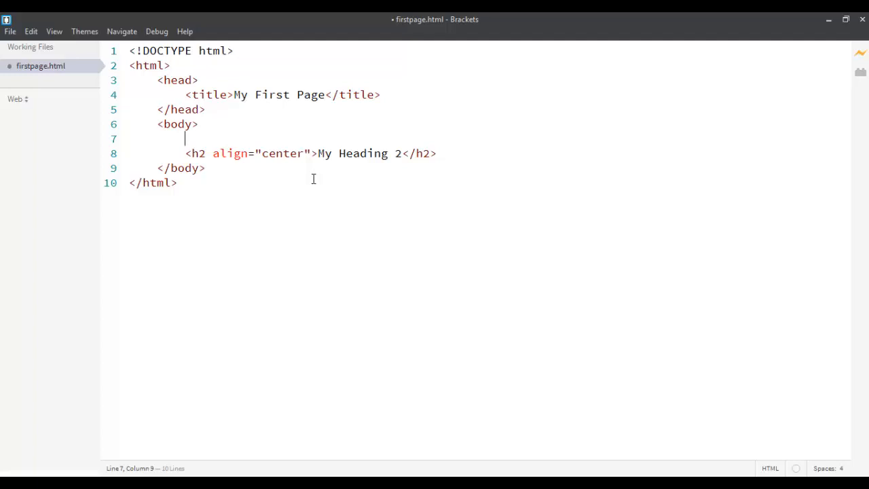
Write <!-- This is a comment --> on its own line above the h2 and highlight it
{"action": "type", "text": "<!--"}
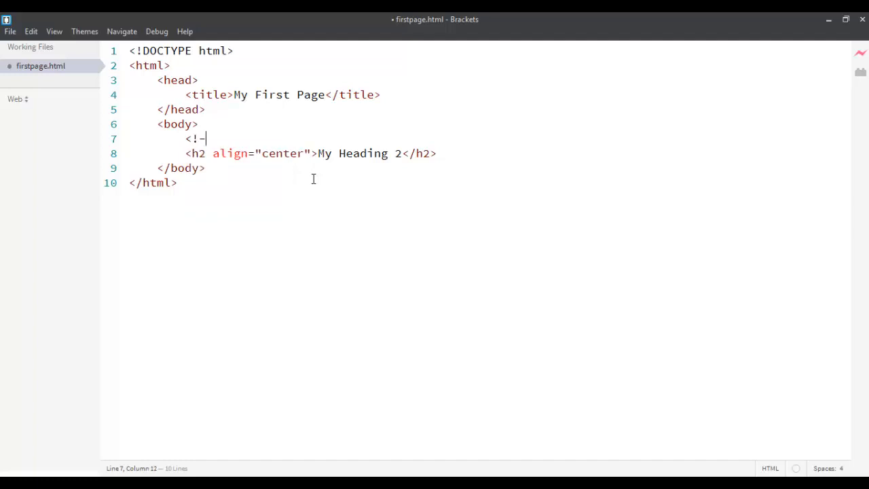
{"action": "type", "text": "-"}
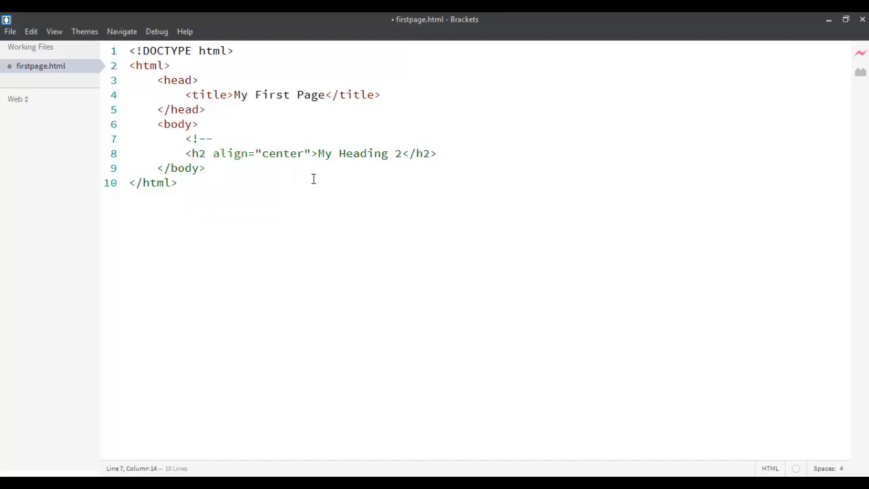
{"action": "type", "text": "This is"}
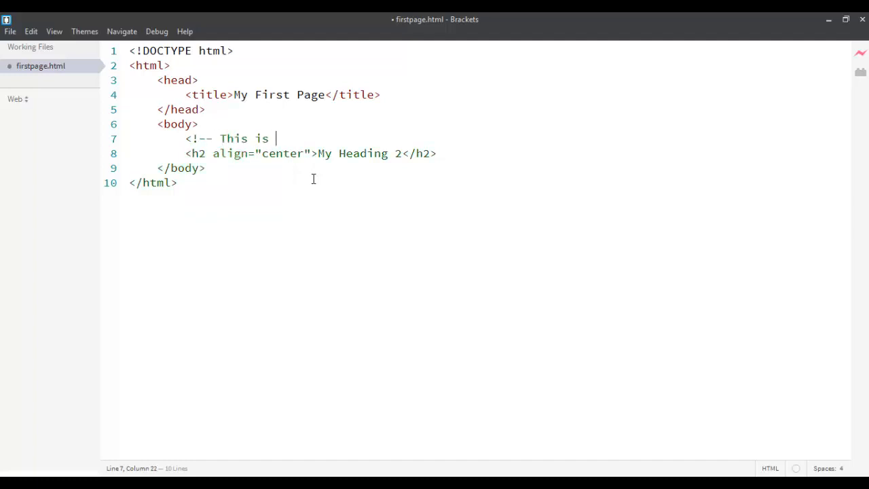
{"action": "type", "text": "a comment"}
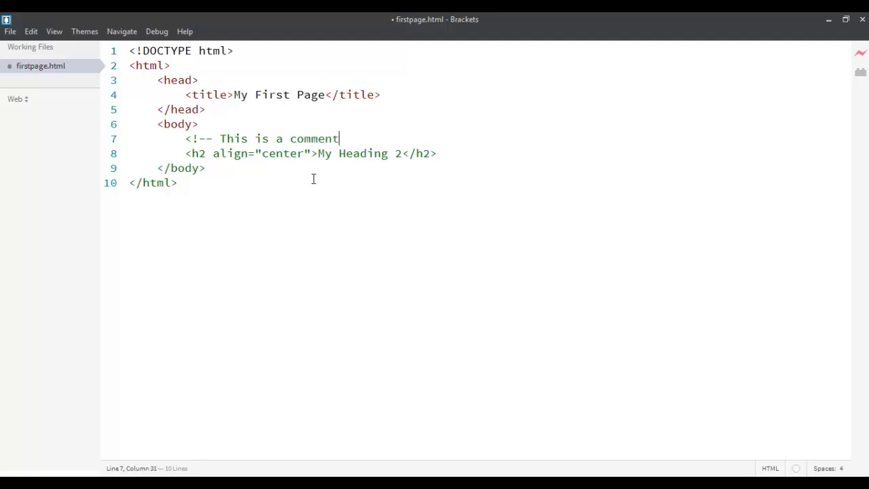
{"action": "type", "text": "-->"}
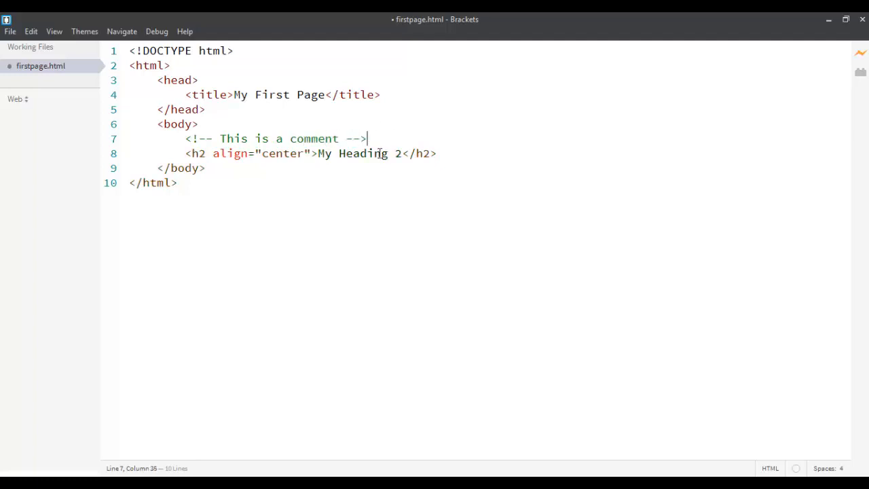
{"action": "left_click_drag", "start_coordinate": [185, 138], "coordinate": [367, 139]}
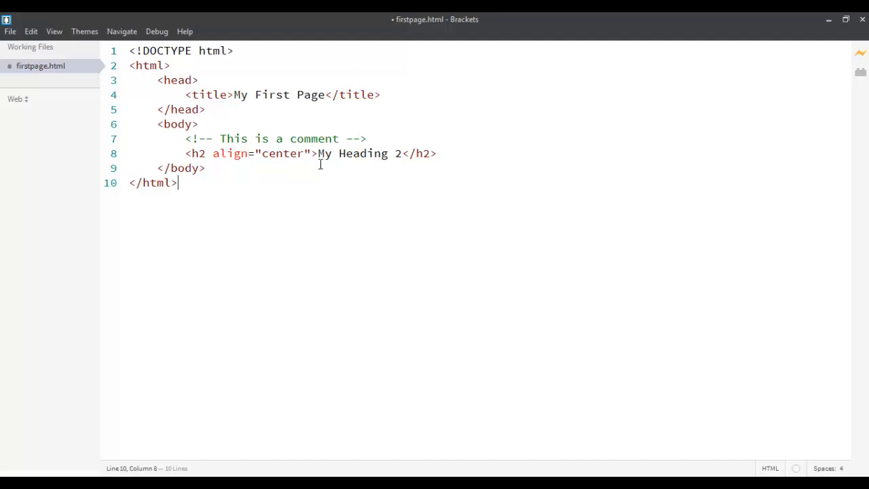
{"action": "mouse_move", "coordinate": [302, 149]}
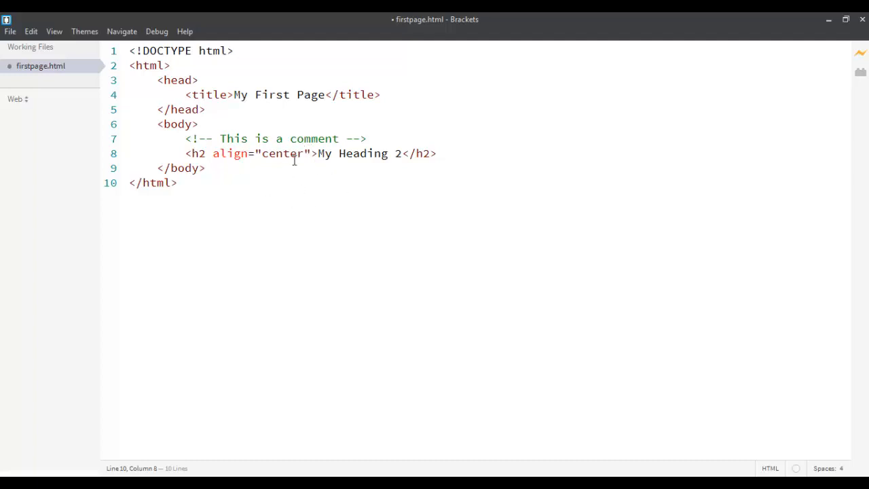
{"action": "mouse_move", "coordinate": [353, 321]}
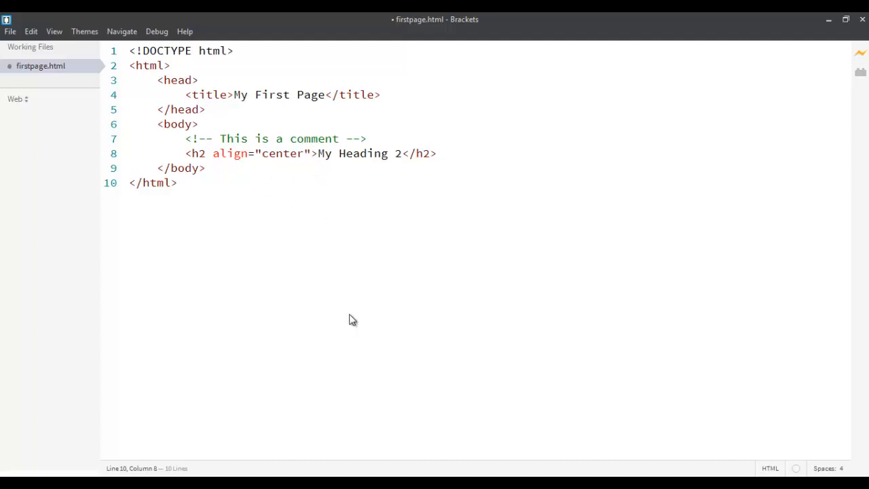